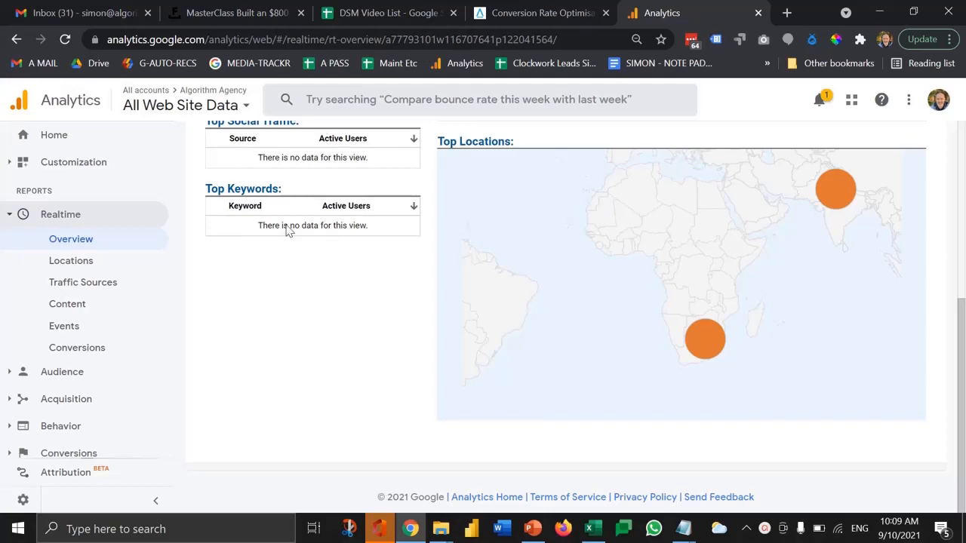
{"action": "mouse_move", "coordinate": [12, 219]}
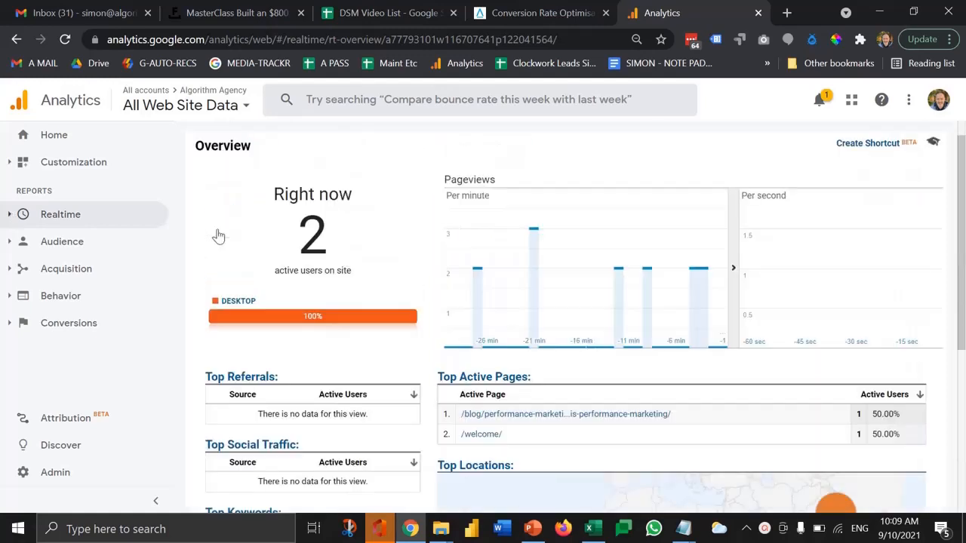
{"action": "mouse_move", "coordinate": [124, 357]}
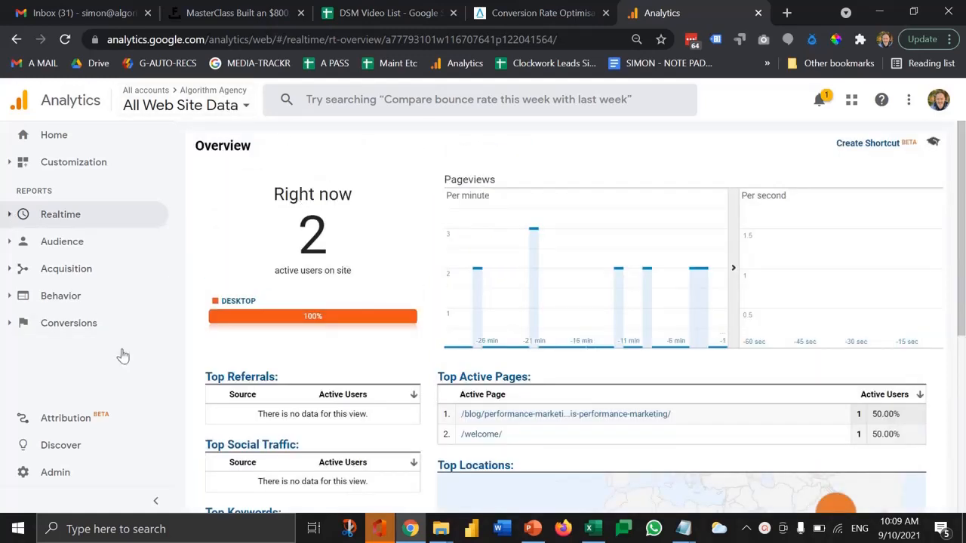
{"action": "mouse_move", "coordinate": [54, 471]}
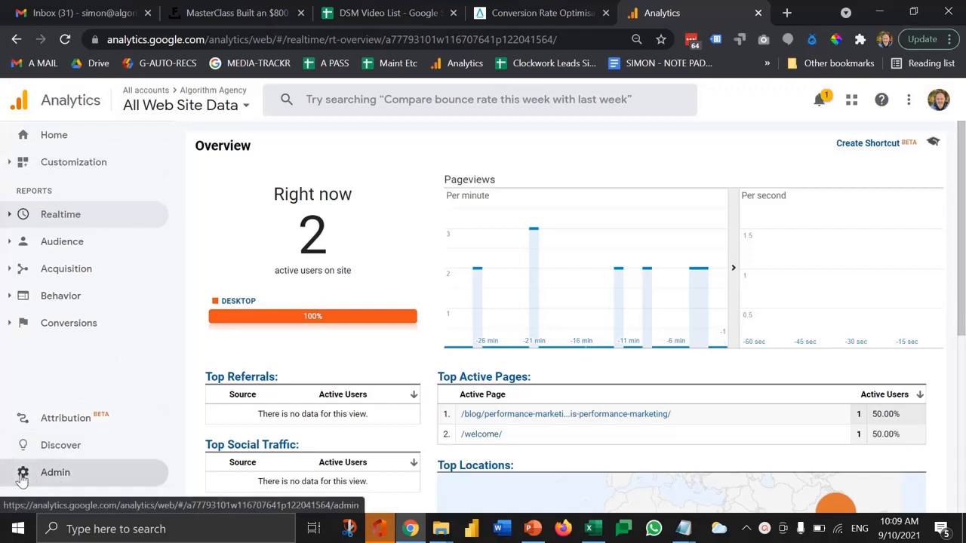
Go to Admin, expand Audience Definitions for the property and show the Audiences list
{"action": "left_click", "coordinate": [54, 471]}
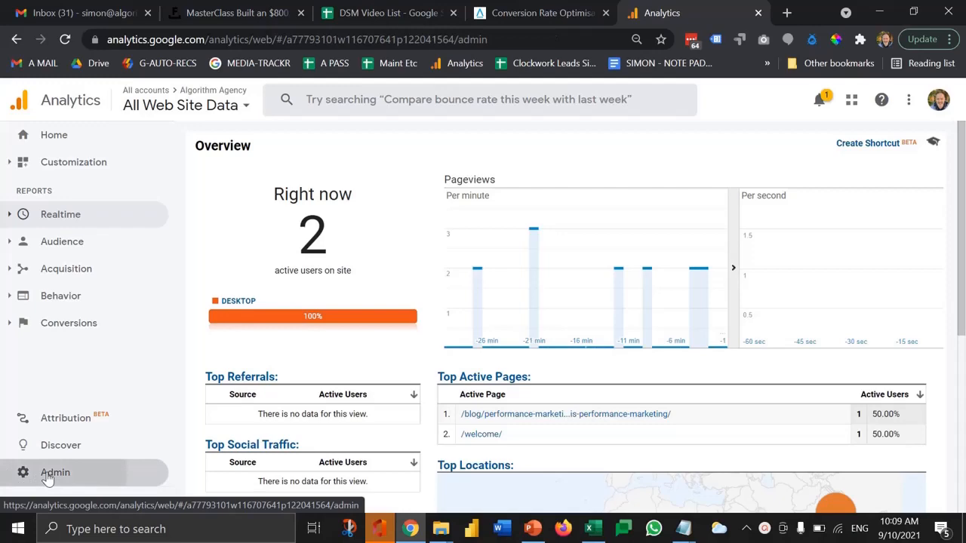
{"action": "left_click", "coordinate": [55, 471]}
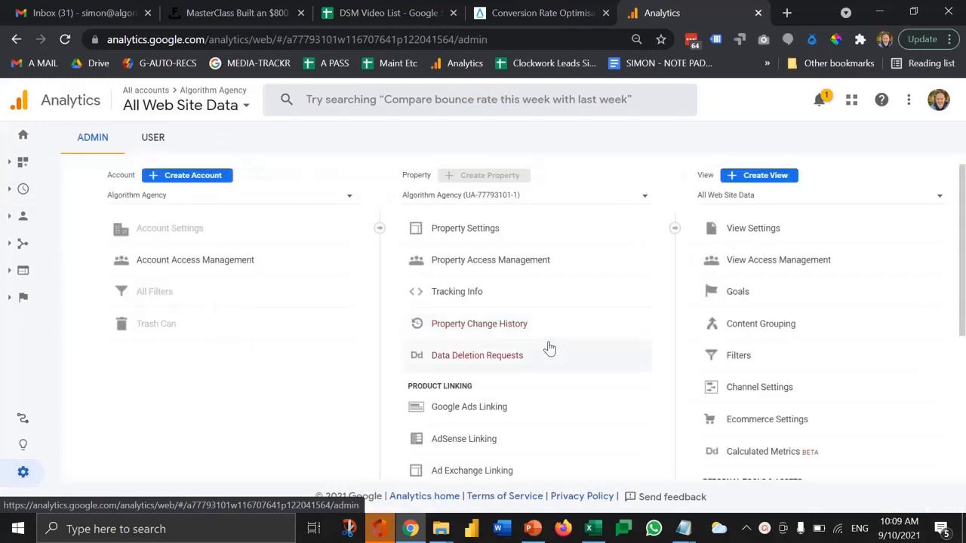
{"action": "scroll", "scroll_direction": "down", "scroll_amount": 3}
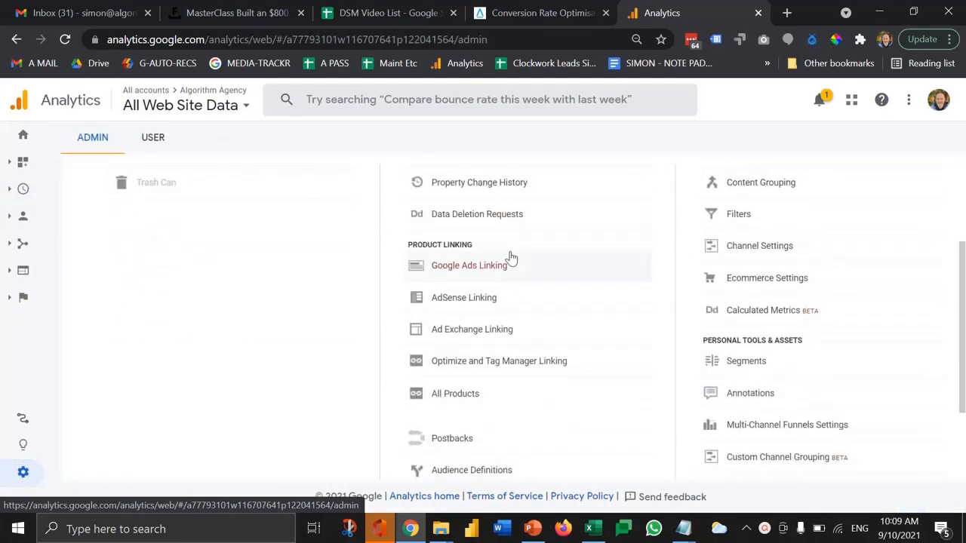
{"action": "scroll", "scroll_direction": "down", "scroll_amount": 3}
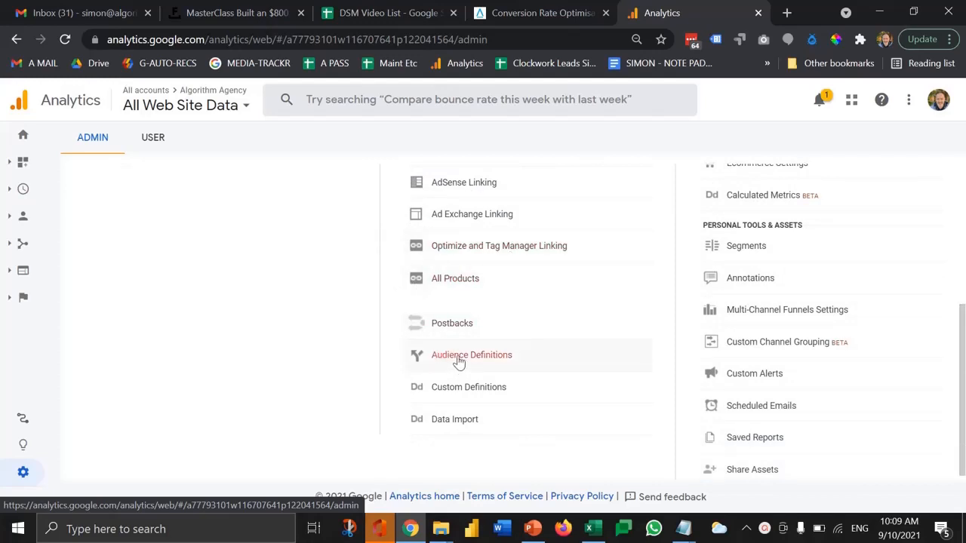
{"action": "left_click", "coordinate": [471, 355]}
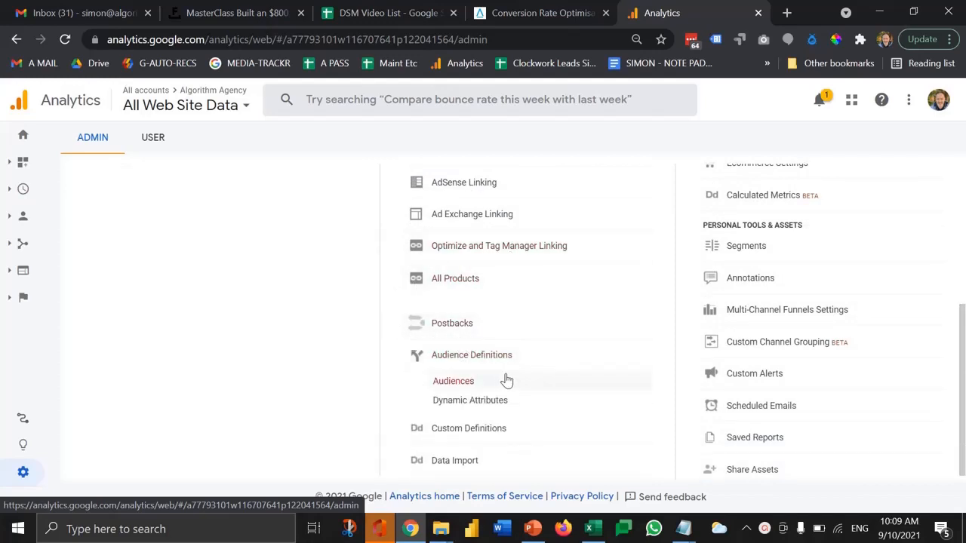
{"action": "left_click", "coordinate": [453, 380]}
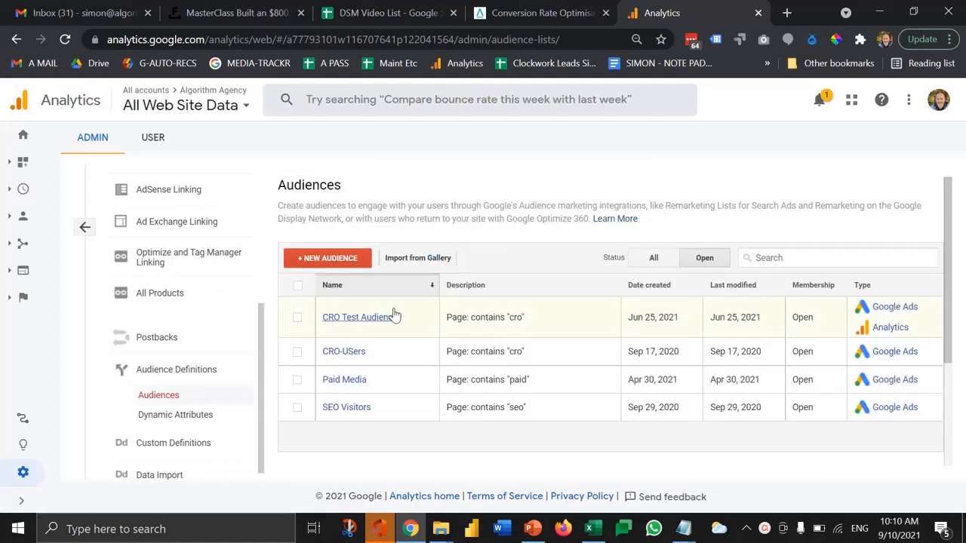
{"action": "mouse_move", "coordinate": [327, 258]}
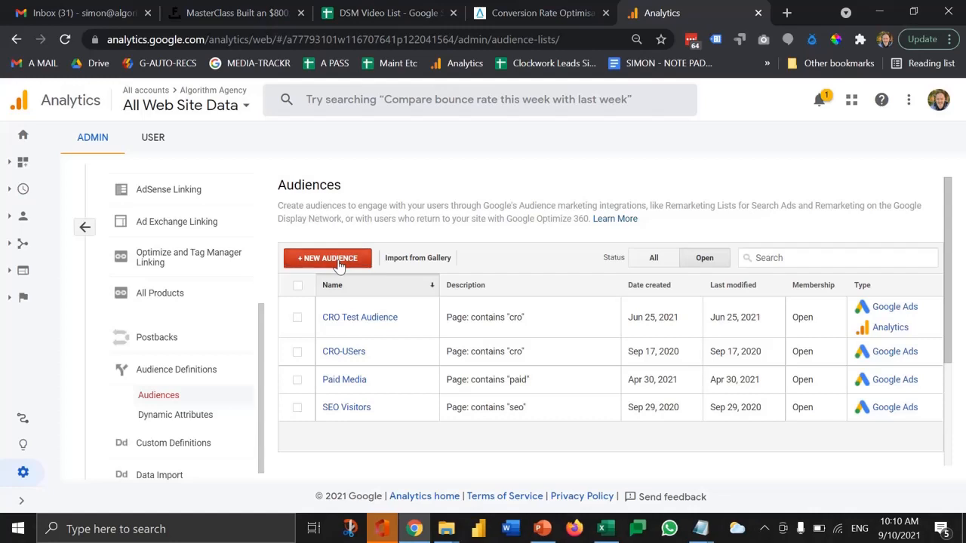
Start a new audience and bring up the Audience Builder
{"action": "left_click", "coordinate": [326, 256]}
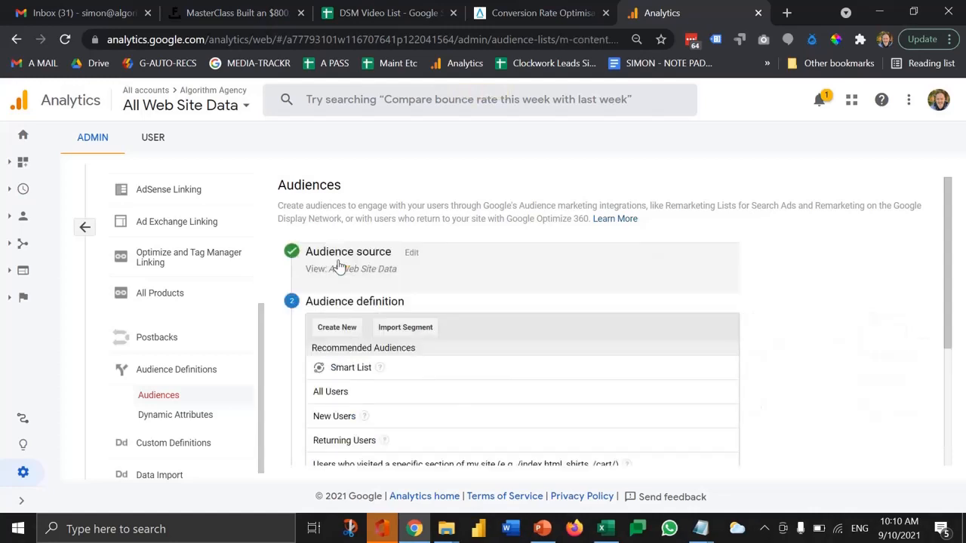
{"action": "scroll", "scroll_direction": "down", "scroll_amount": 3}
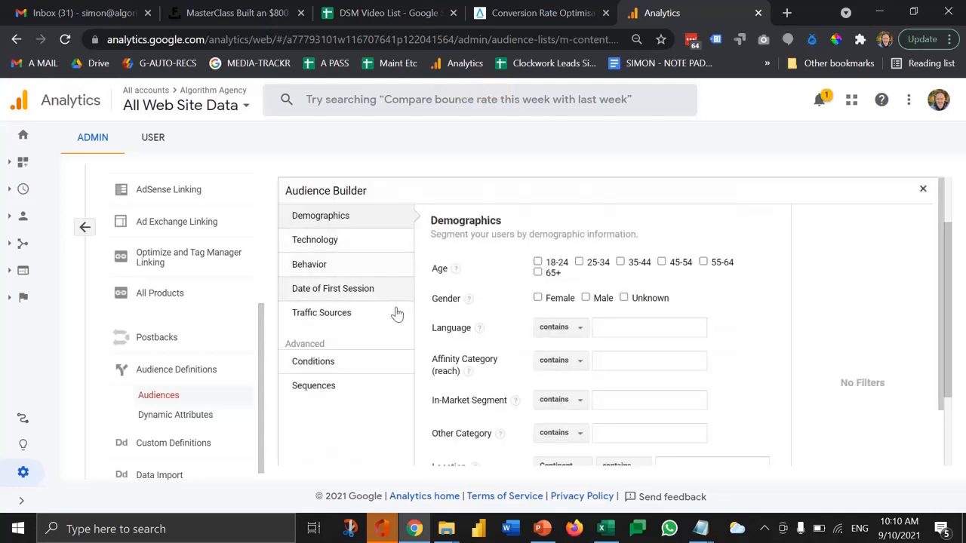
{"action": "mouse_move", "coordinate": [408, 323]}
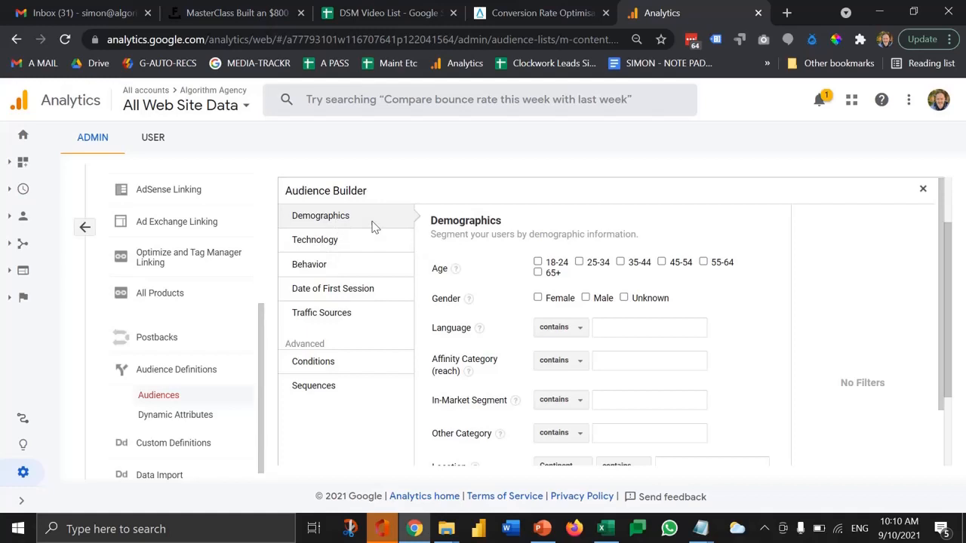
{"action": "mouse_move", "coordinate": [540, 266]}
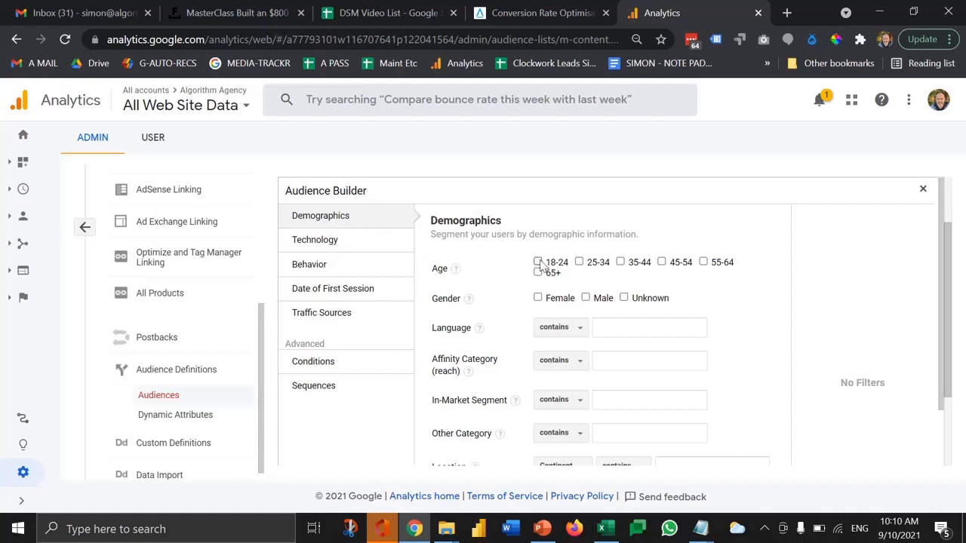
{"action": "scroll", "scroll_direction": "down", "scroll_amount": 3}
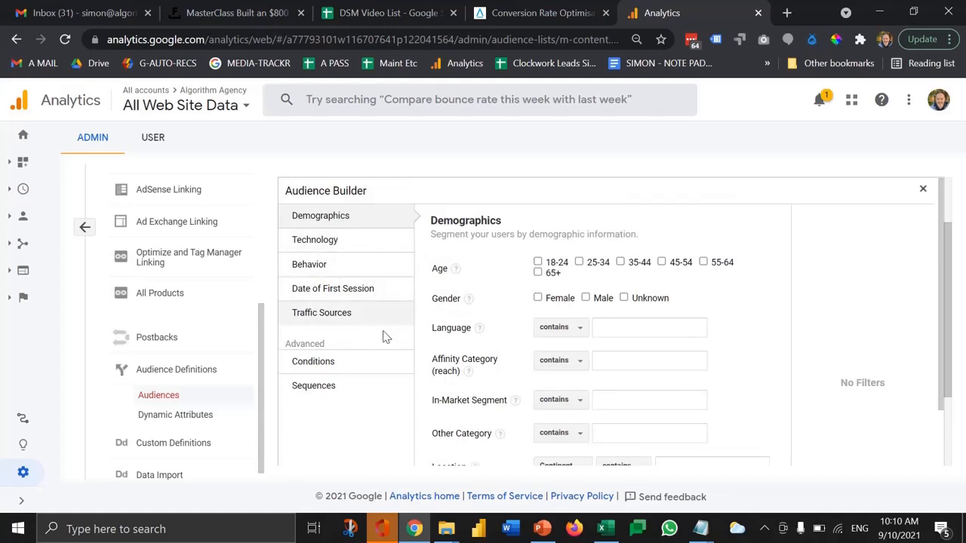
{"action": "mouse_move", "coordinate": [313, 362]}
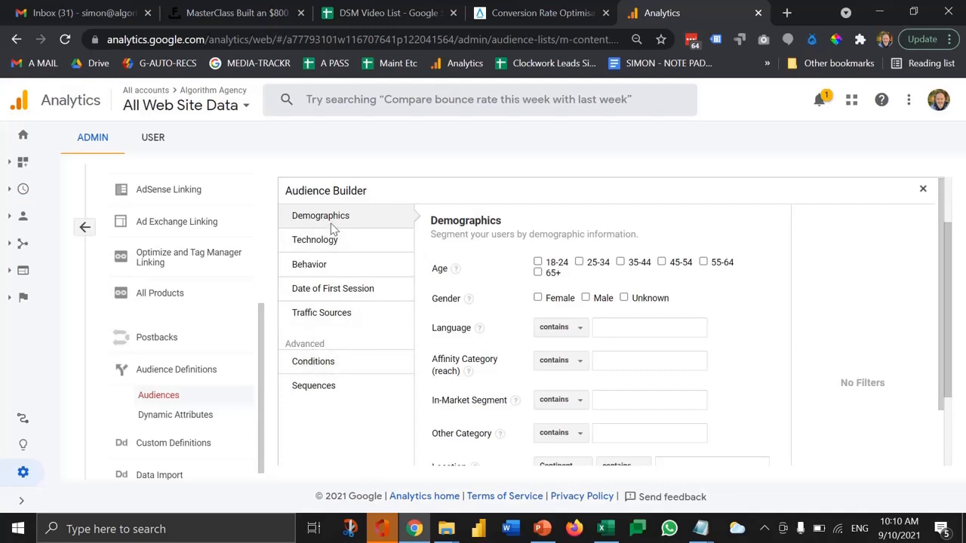
Tick then clear the 25-34 and 35-44 age groups, leaving no demographic filters
{"action": "left_click", "coordinate": [580, 263]}
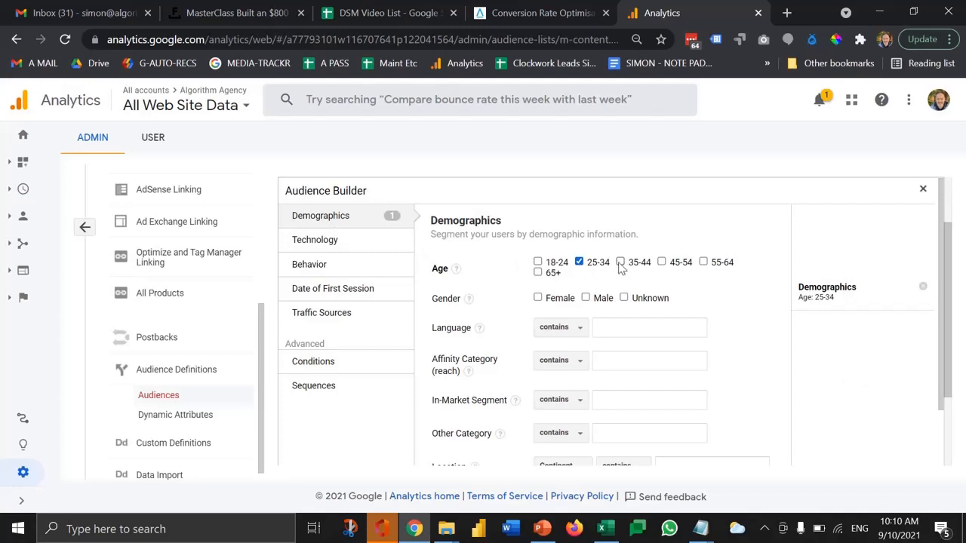
{"action": "left_click", "coordinate": [619, 262]}
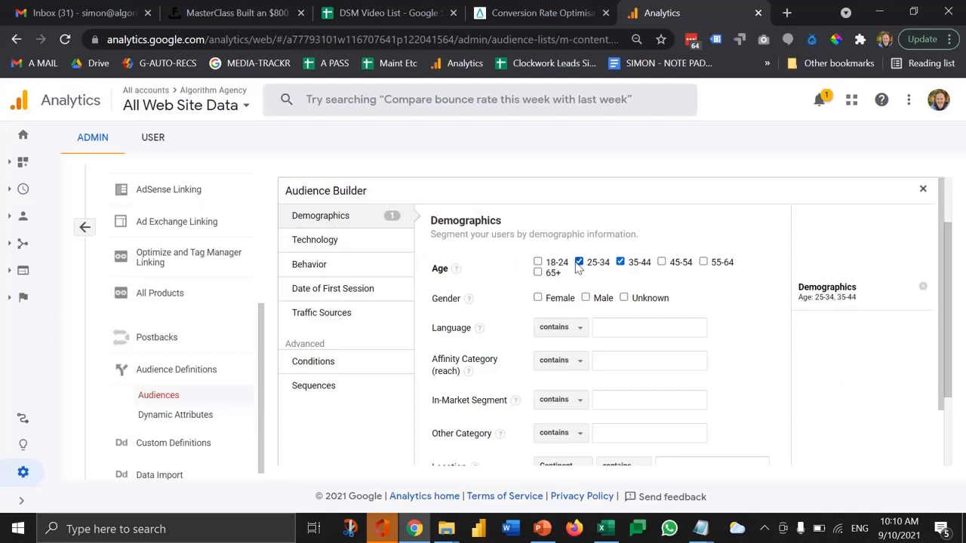
{"action": "left_click", "coordinate": [580, 263]}
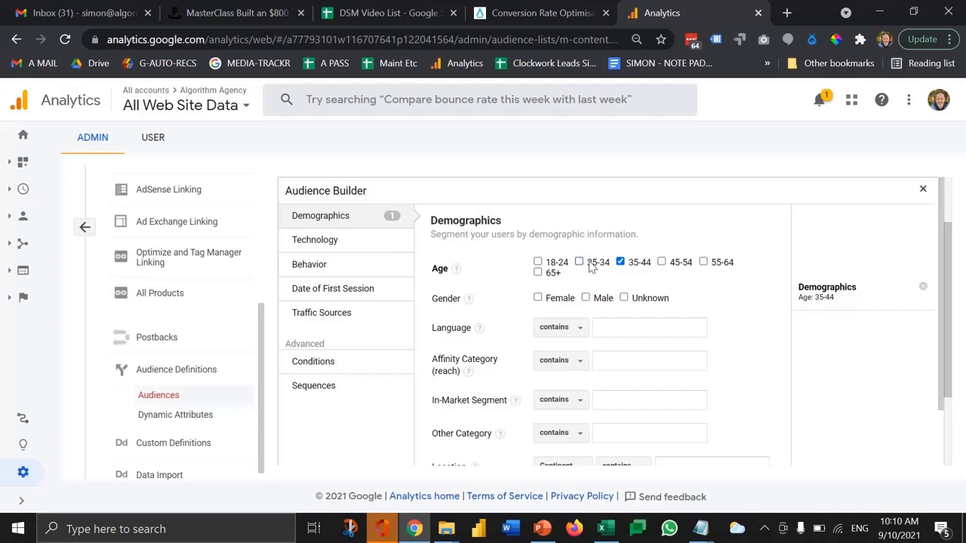
{"action": "left_click", "coordinate": [620, 263]}
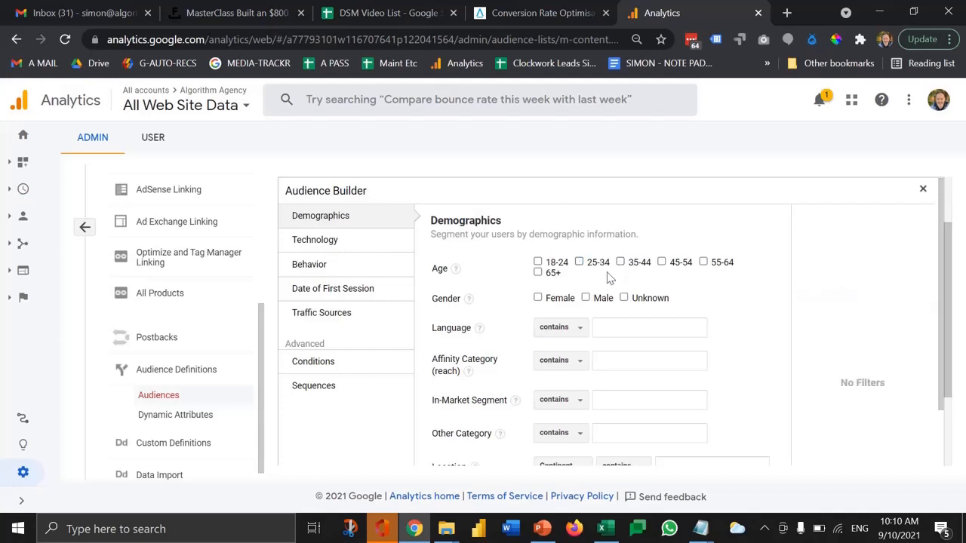
{"action": "mouse_move", "coordinate": [399, 338]}
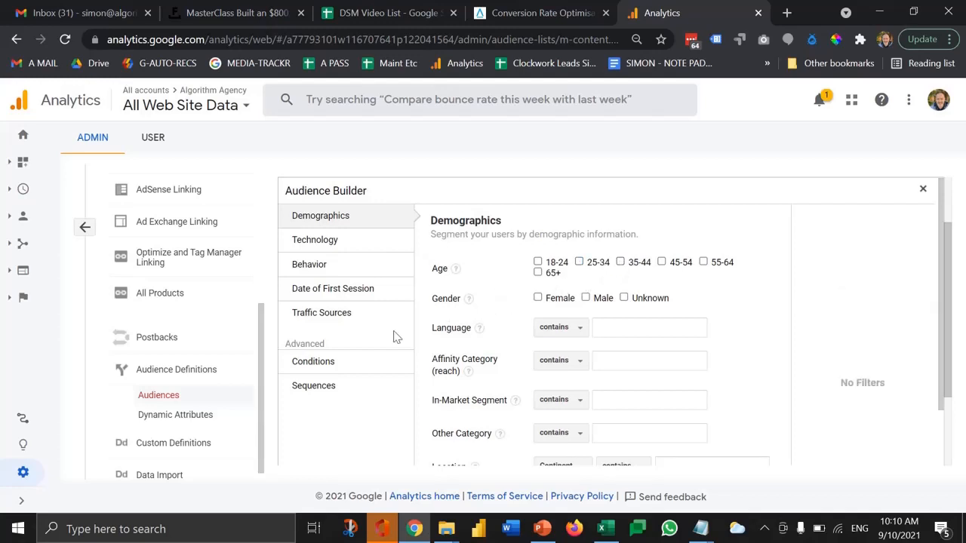
Add a Sessions condition and search its dimension list for 'page'
{"action": "left_click", "coordinate": [312, 361]}
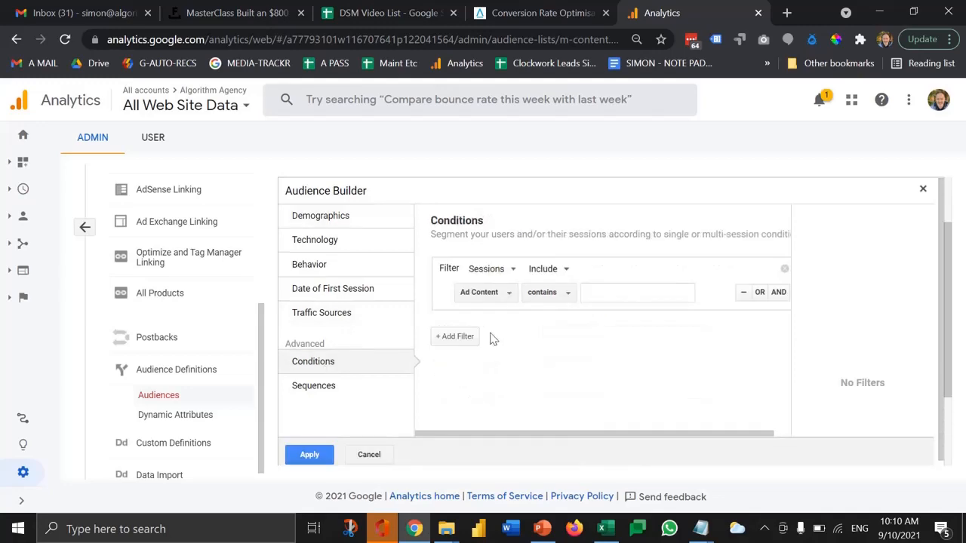
{"action": "left_click", "coordinate": [486, 293]}
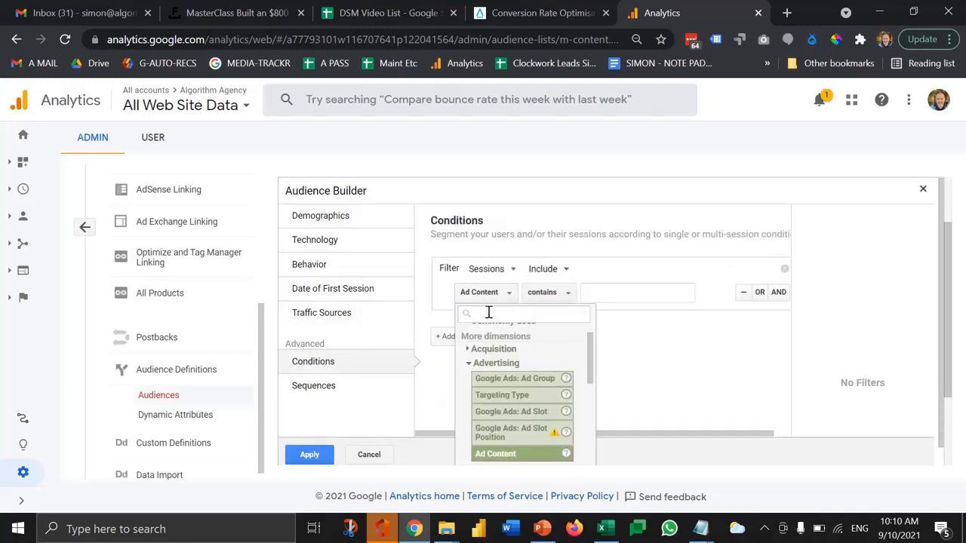
{"action": "left_click", "coordinate": [541, 13]}
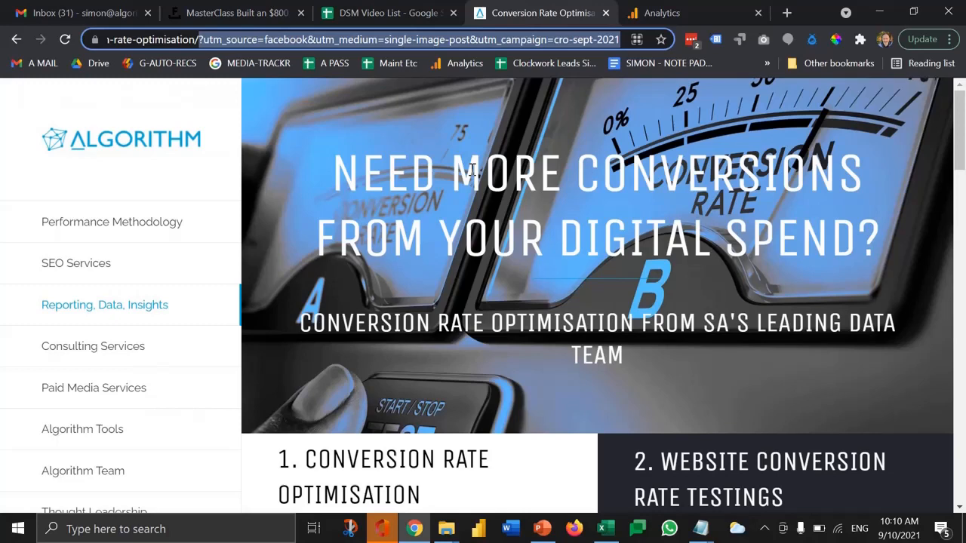
{"action": "mouse_move", "coordinate": [219, 81]}
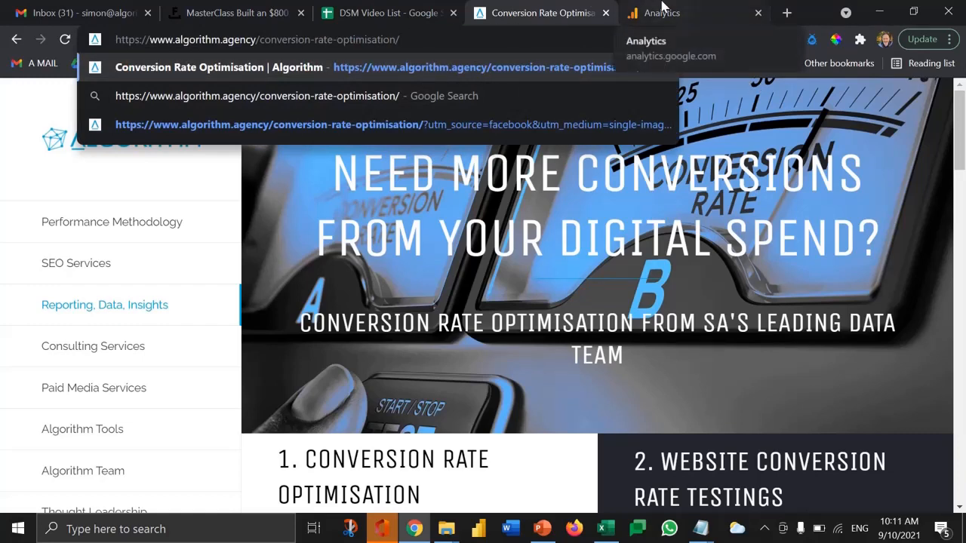
{"action": "left_click", "coordinate": [663, 12]}
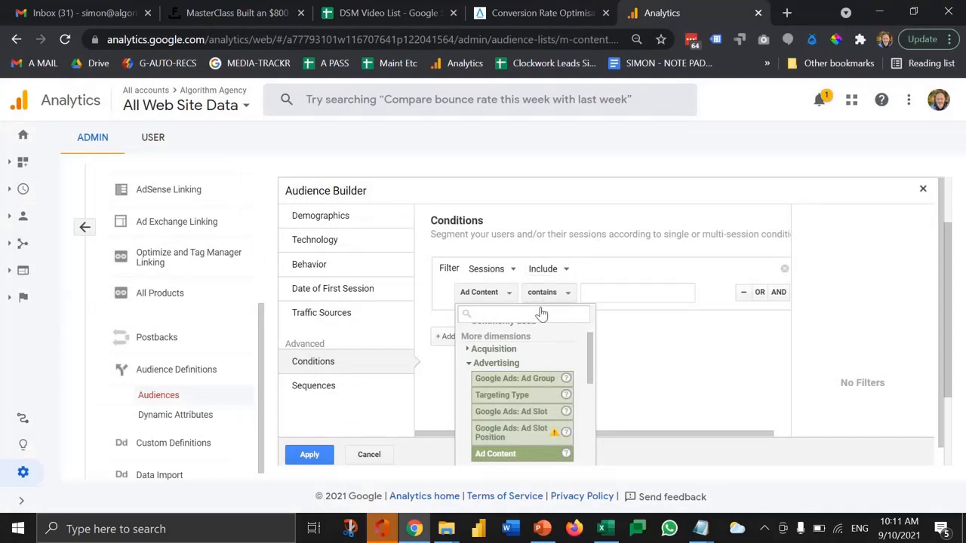
{"action": "type", "text": "page"}
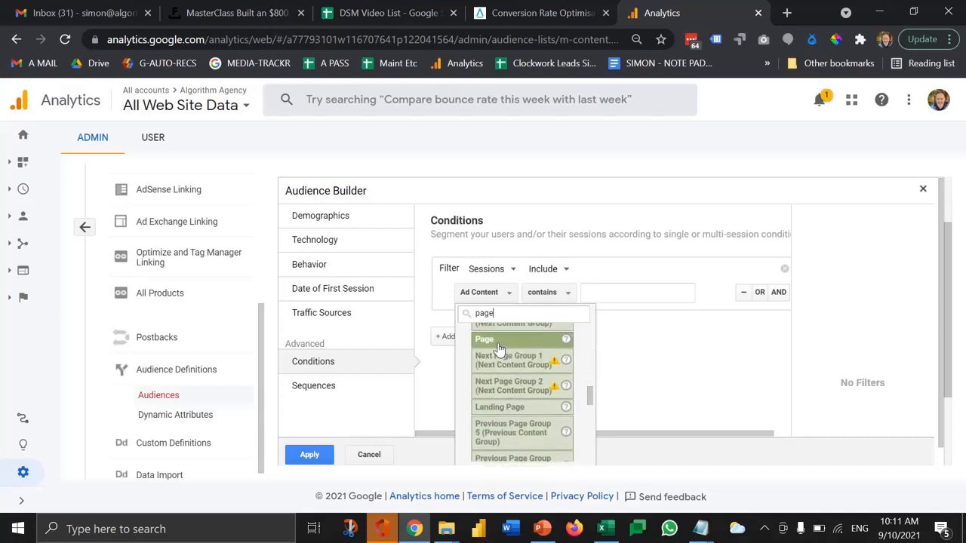
{"action": "mouse_move", "coordinate": [566, 338]}
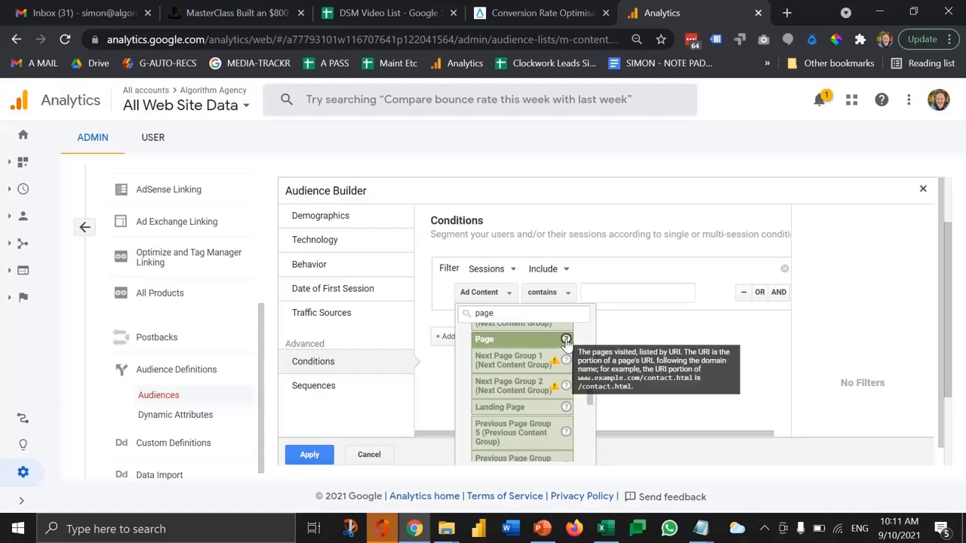
{"action": "mouse_move", "coordinate": [557, 347]}
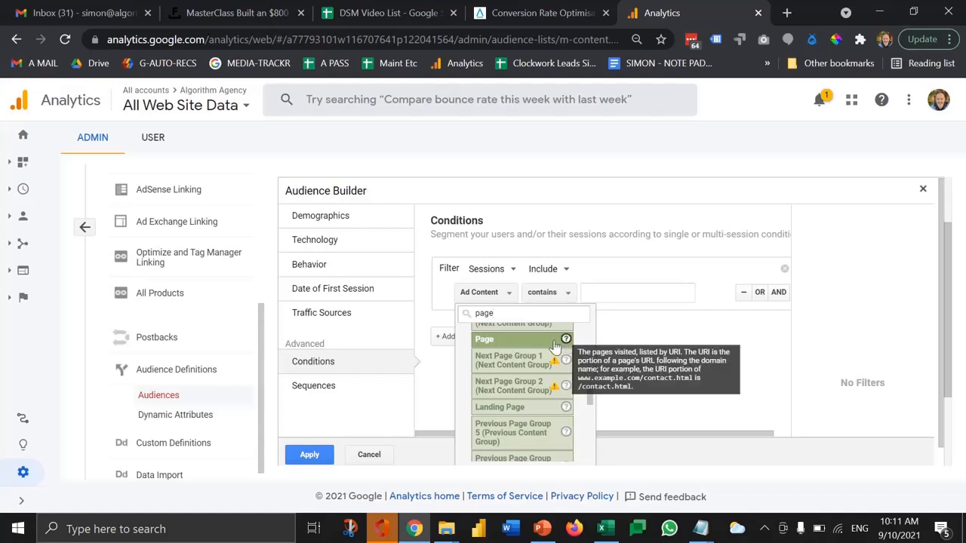
Set the condition to Page contains /conversion-rate-optimisation/
{"action": "left_click", "coordinate": [483, 339]}
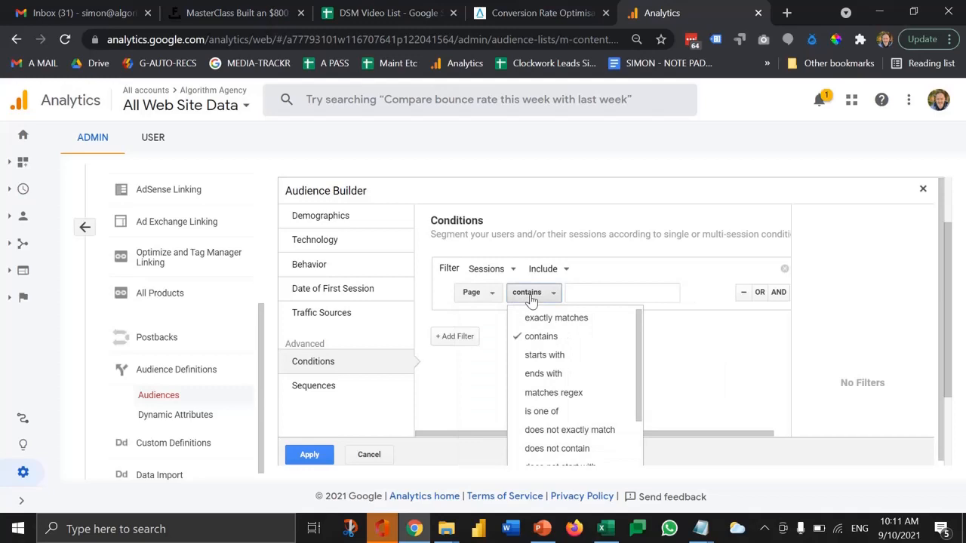
{"action": "mouse_move", "coordinate": [537, 317]}
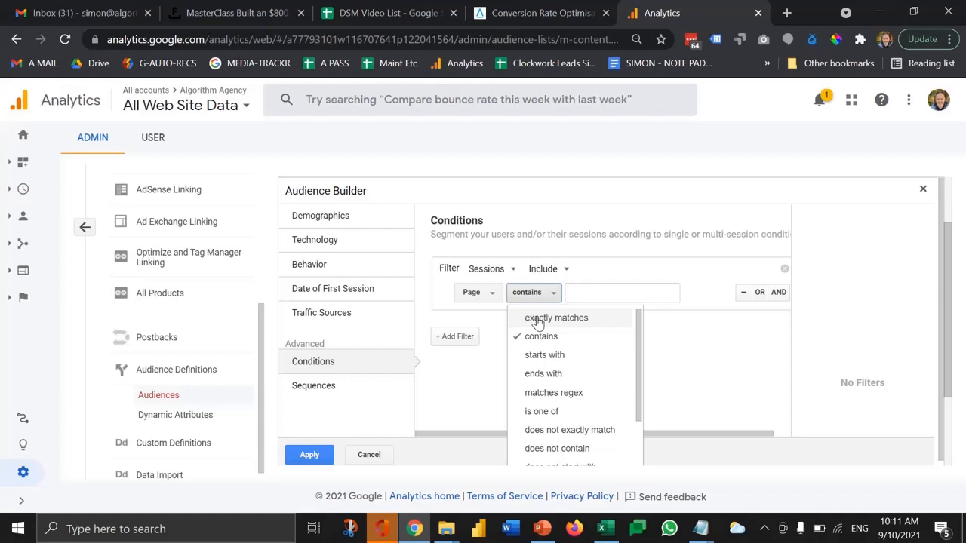
{"action": "mouse_move", "coordinate": [537, 335]}
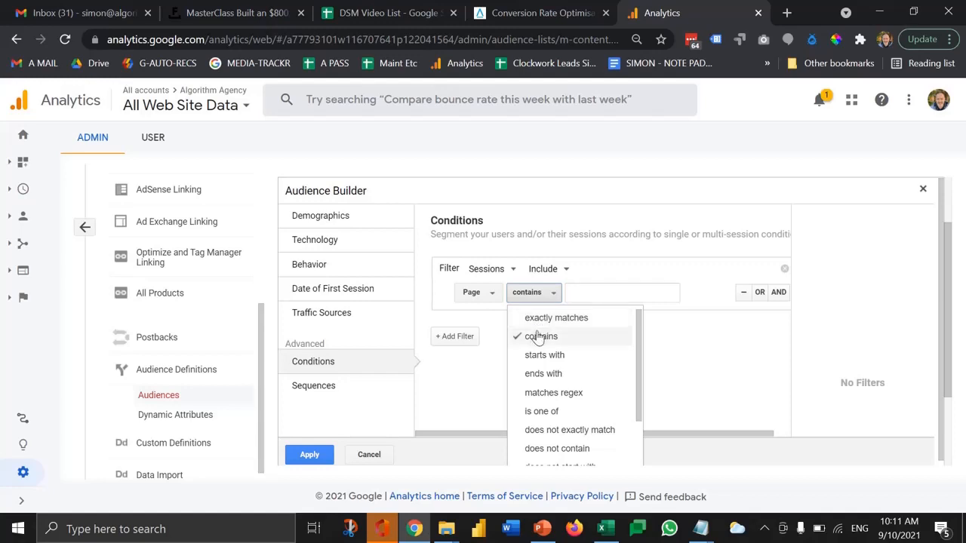
{"action": "left_click", "coordinate": [622, 292]}
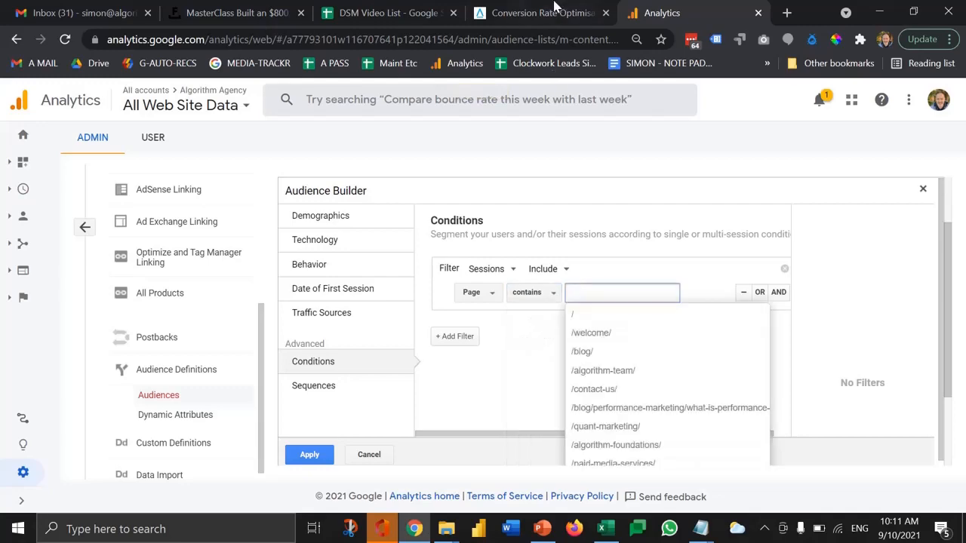
{"action": "left_click", "coordinate": [540, 12]}
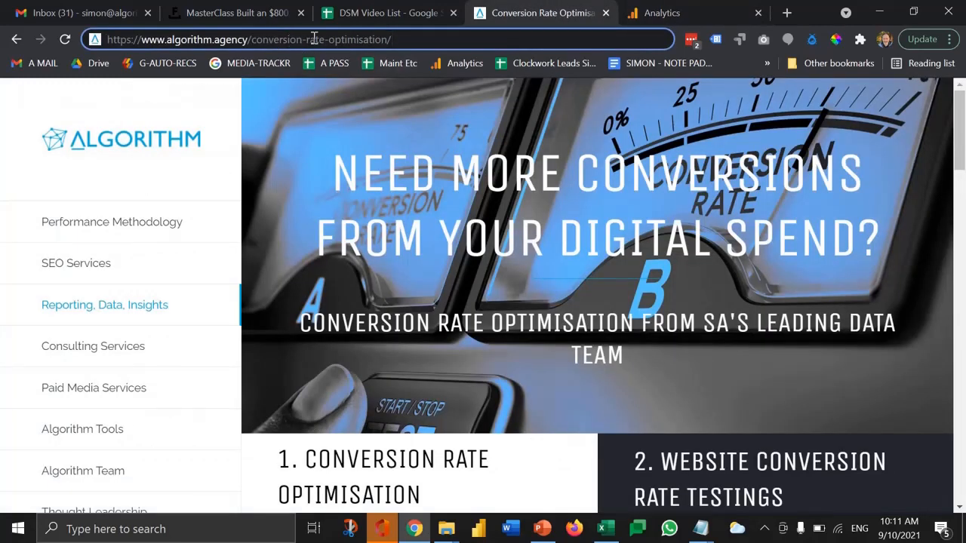
{"action": "left_click", "coordinate": [661, 12]}
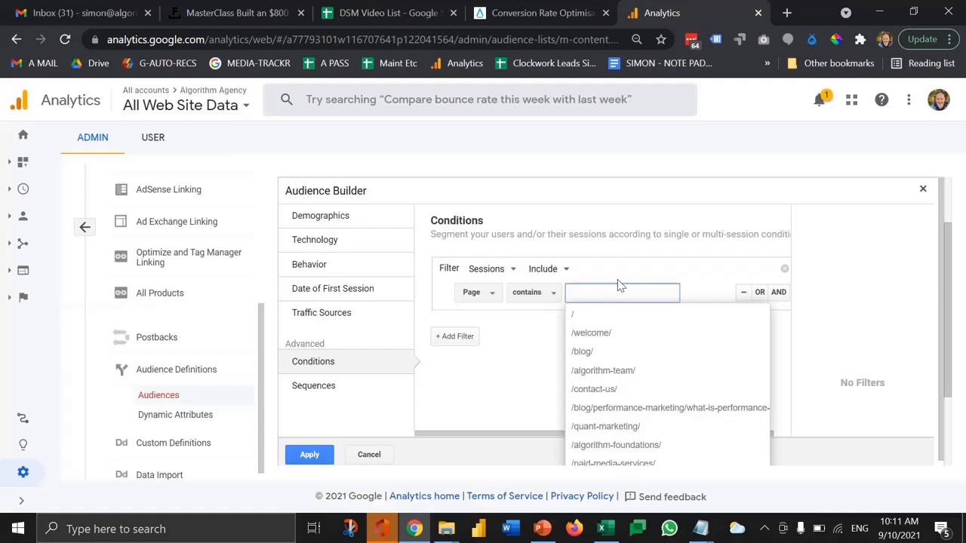
{"action": "type", "text": "conver"}
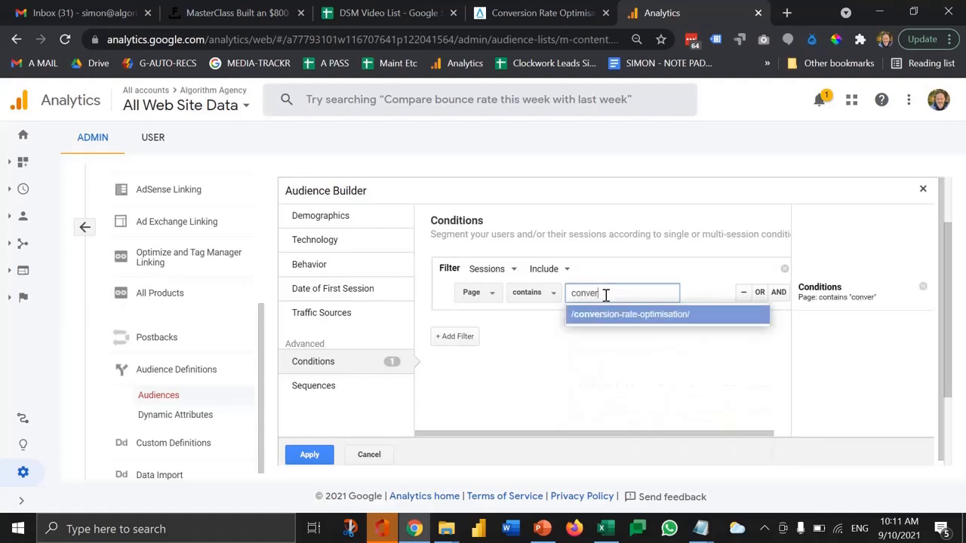
{"action": "left_click", "coordinate": [628, 315]}
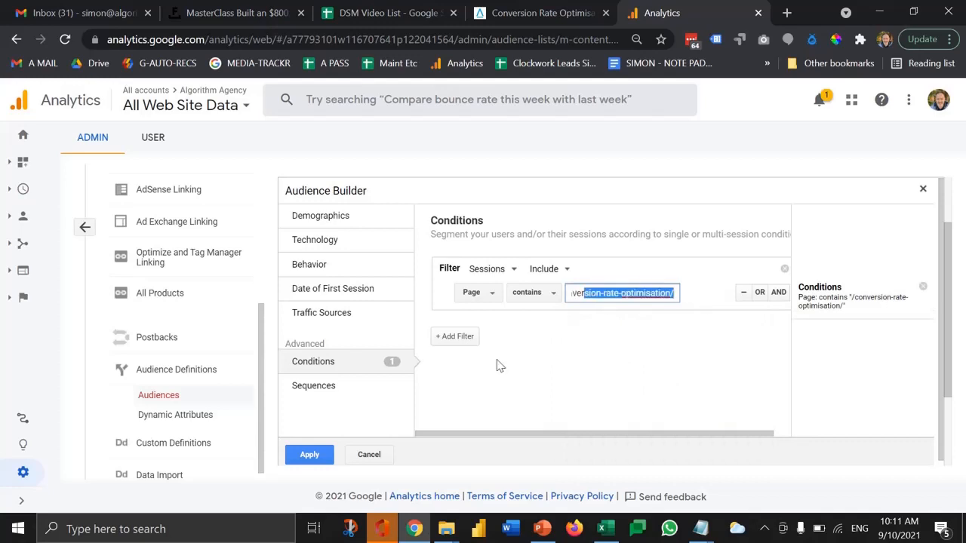
{"action": "mouse_move", "coordinate": [553, 356]}
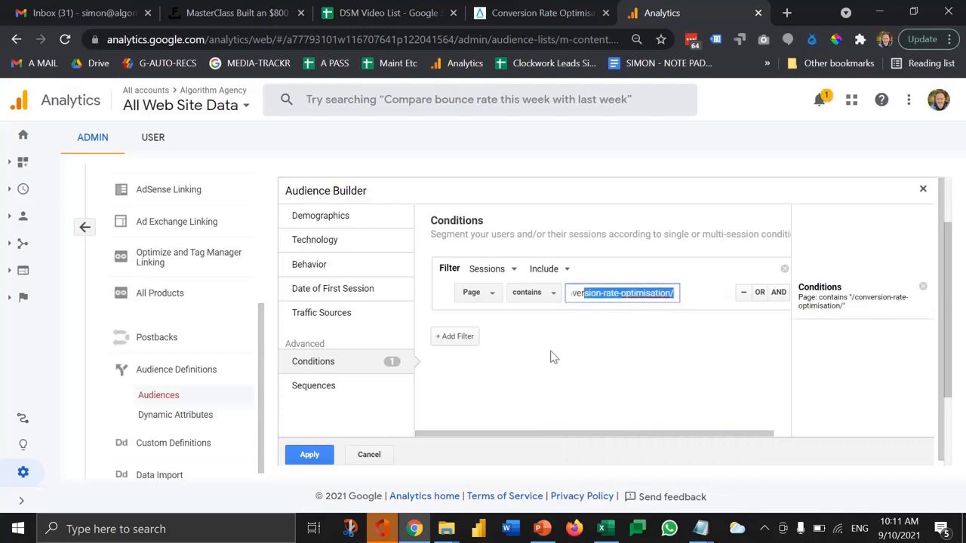
{"action": "mouse_move", "coordinate": [778, 294]}
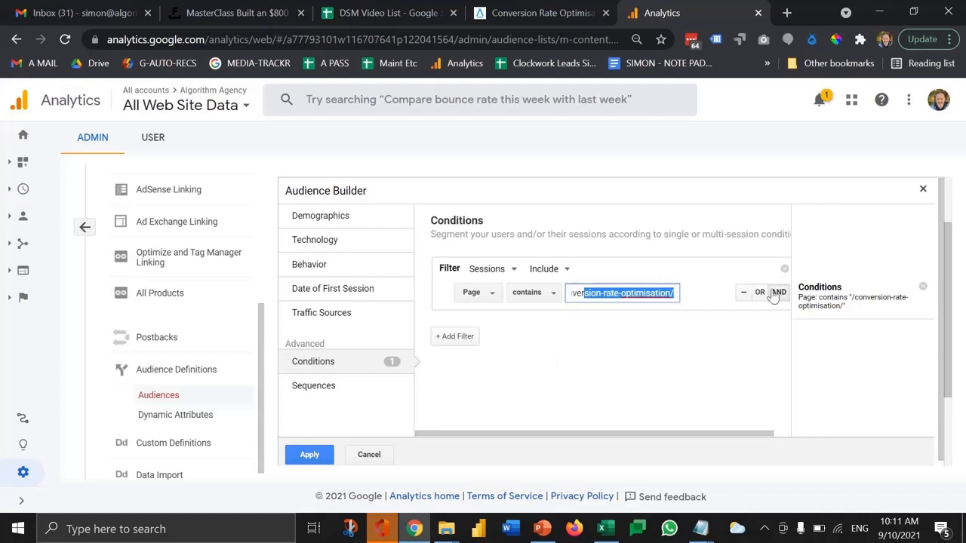
Add an OR alternative of Page contains /seo-services/
{"action": "left_click", "coordinate": [759, 293]}
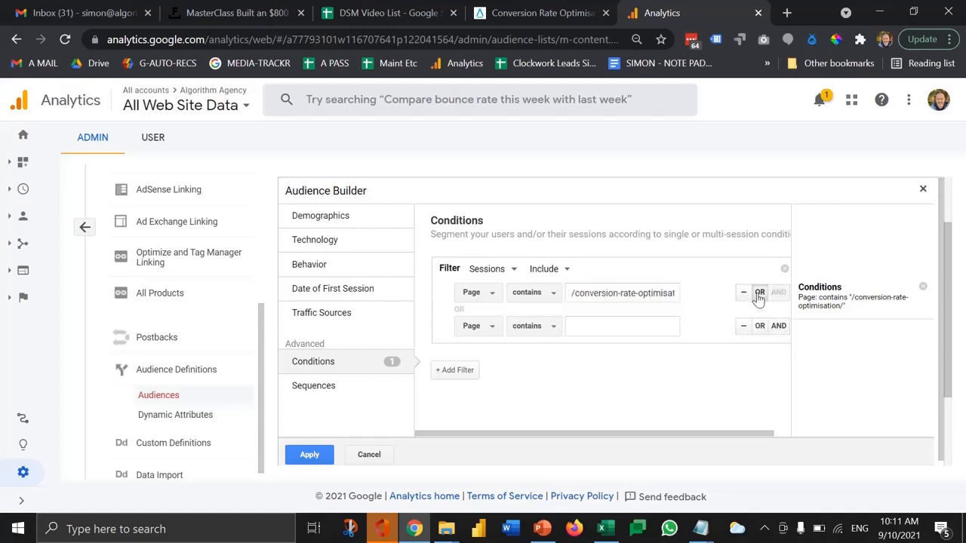
{"action": "type", "text": "s"}
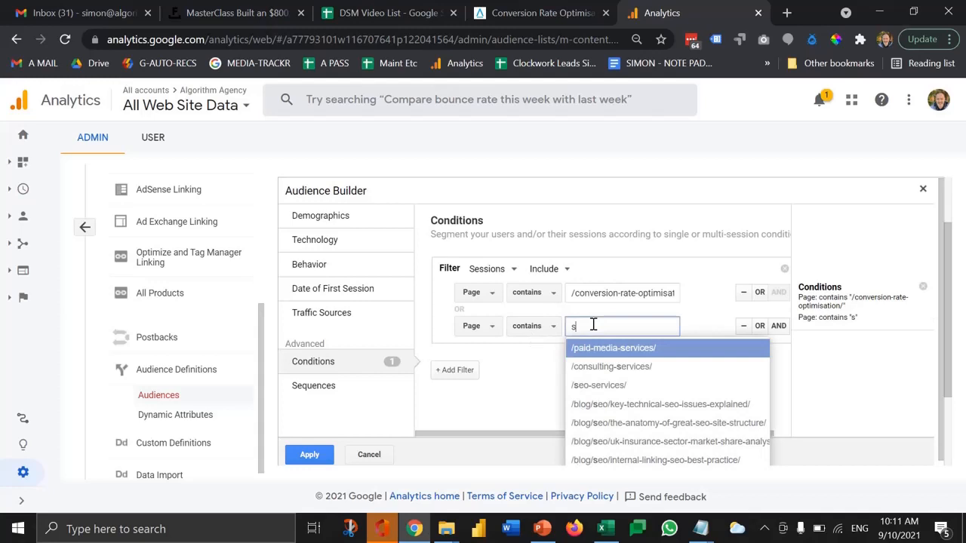
{"action": "type", "text": "eo"}
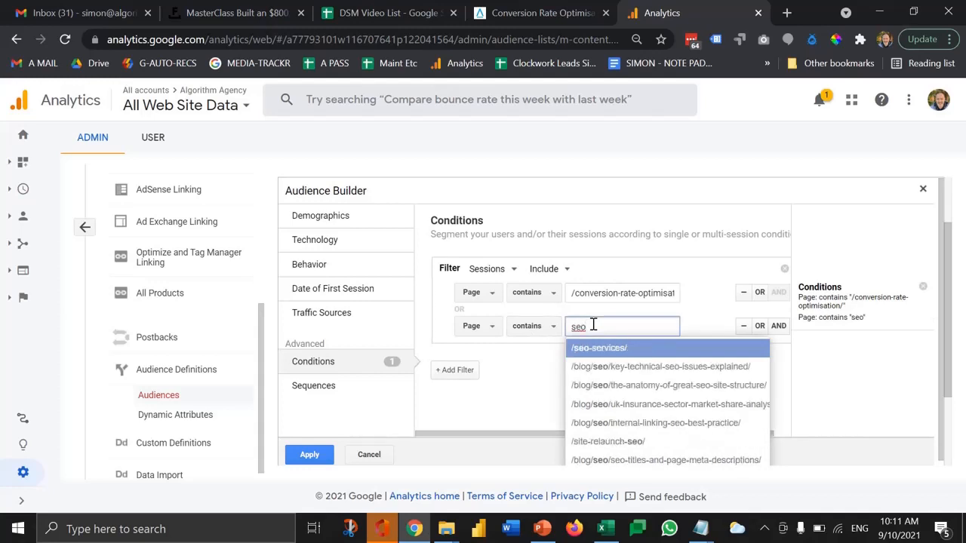
{"action": "left_click", "coordinate": [598, 347]}
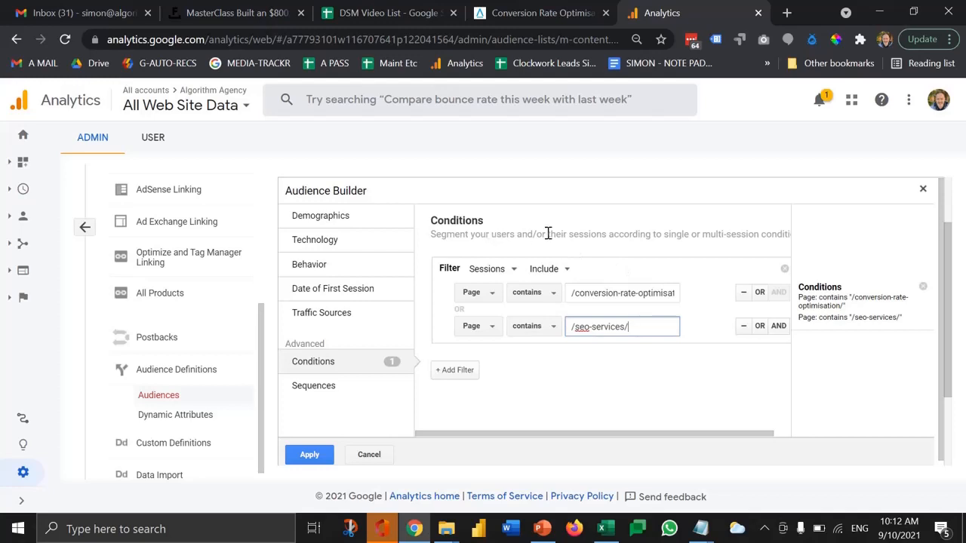
{"action": "mouse_move", "coordinate": [486, 229]}
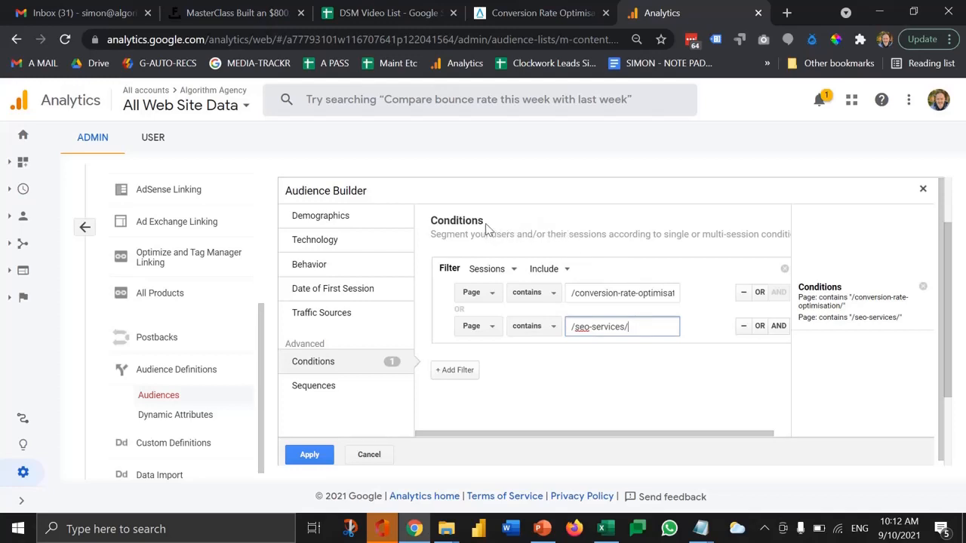
{"action": "mouse_move", "coordinate": [511, 295]}
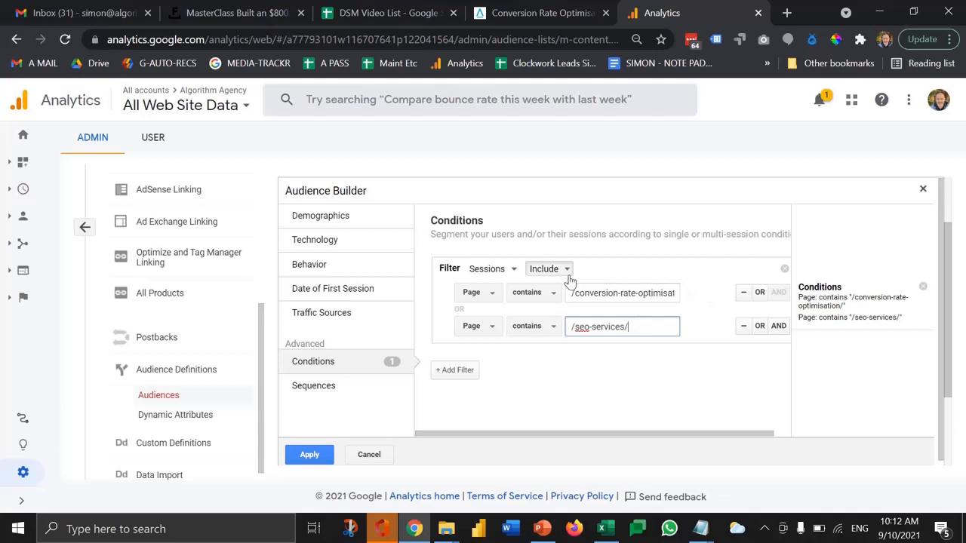
Switch the session filter to Exclude and add an AND condition row
{"action": "left_click", "coordinate": [547, 269]}
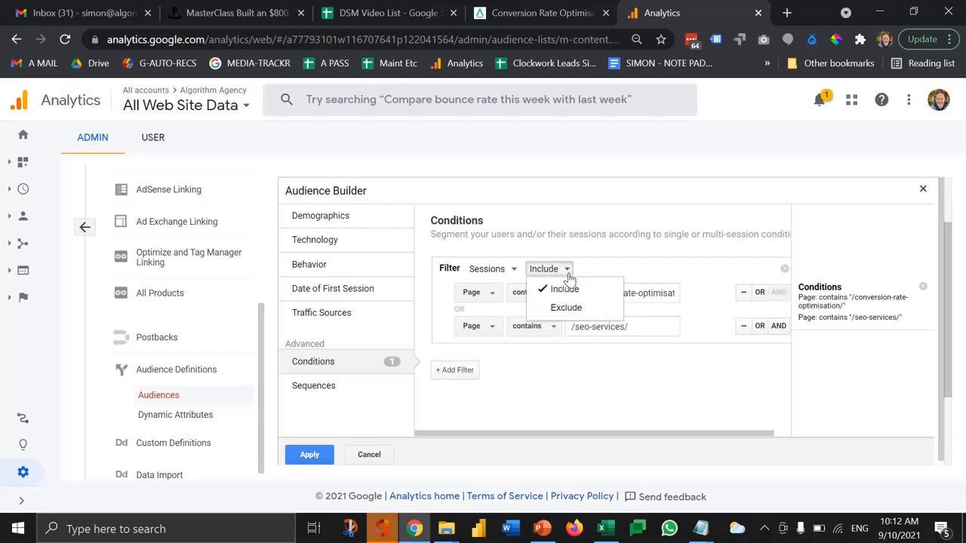
{"action": "left_click", "coordinate": [564, 289]}
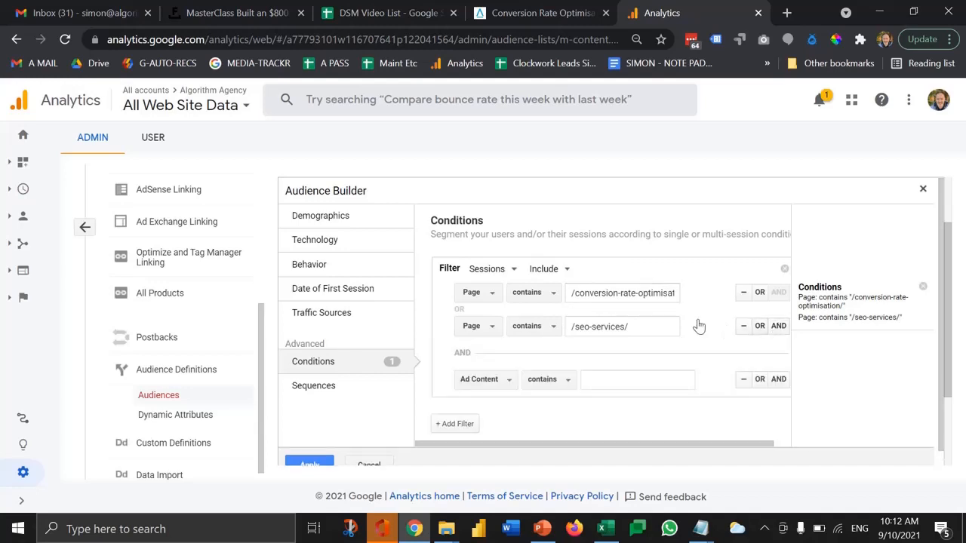
{"action": "left_click", "coordinate": [543, 268]}
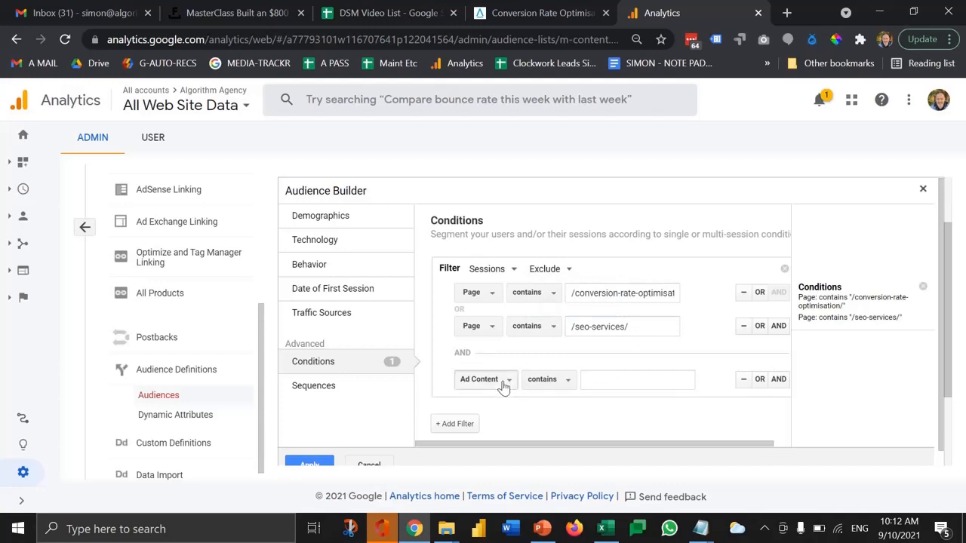
Set the new condition to Page Title contains 'Contact Algorithm'
{"action": "left_click", "coordinate": [486, 380]}
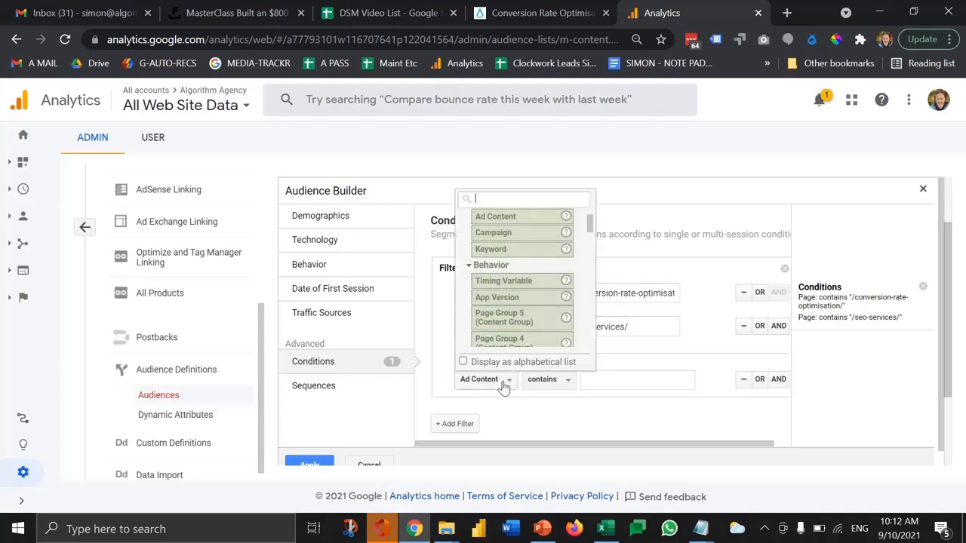
{"action": "type", "text": "page"}
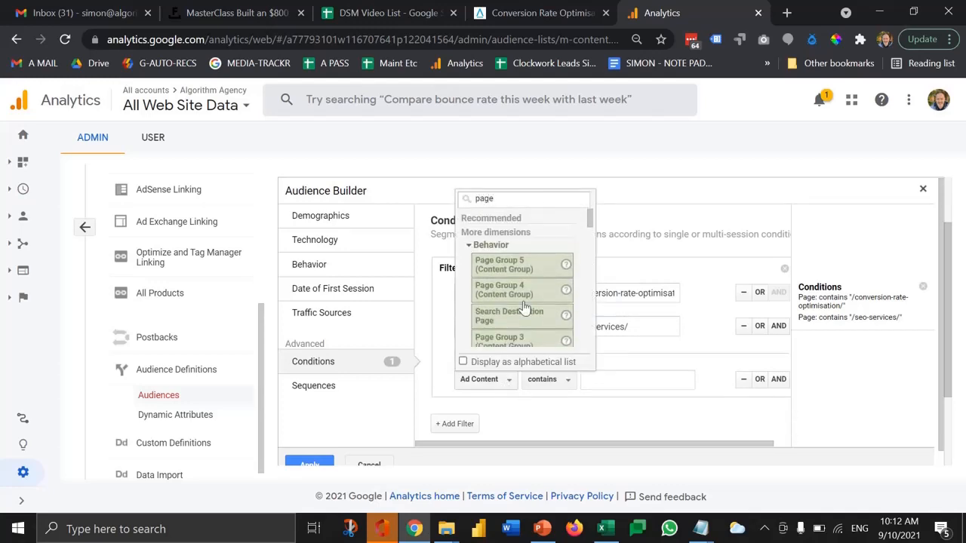
{"action": "scroll", "scroll_direction": "down", "scroll_amount": 3}
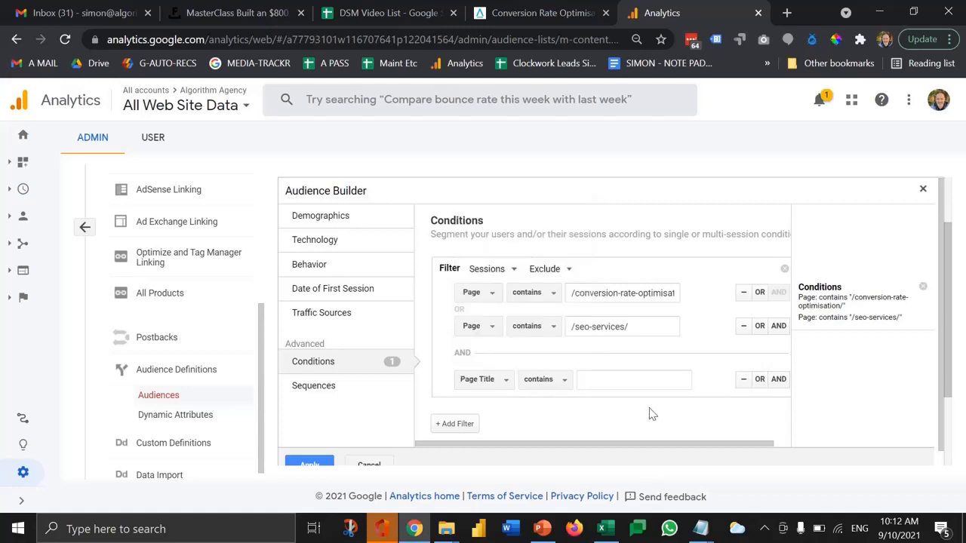
{"action": "type", "text": "con"}
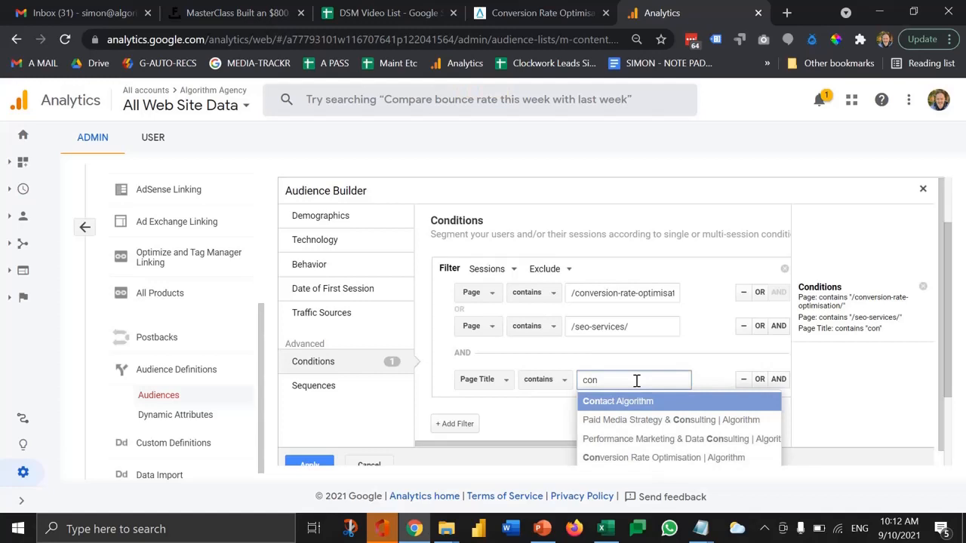
{"action": "left_click", "coordinate": [618, 401]}
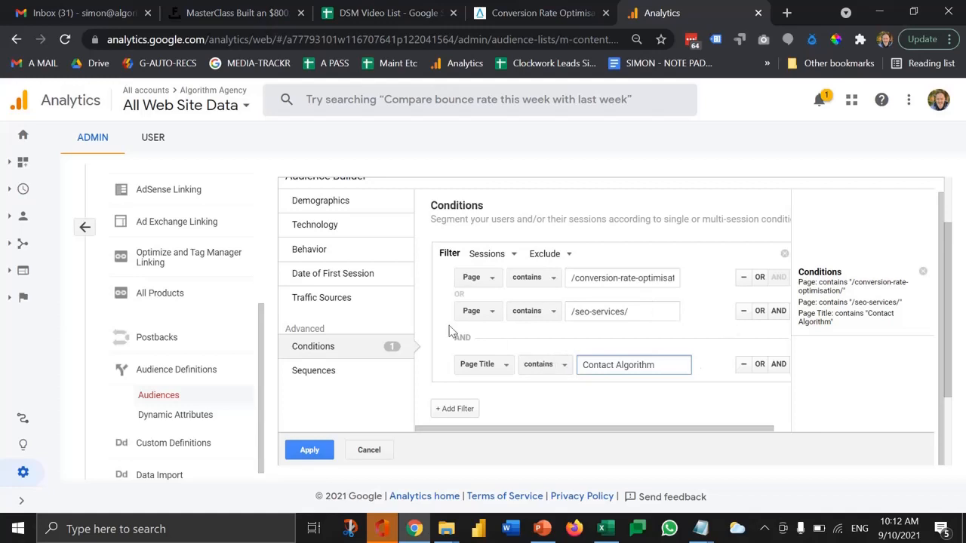
{"action": "mouse_move", "coordinate": [803, 362]}
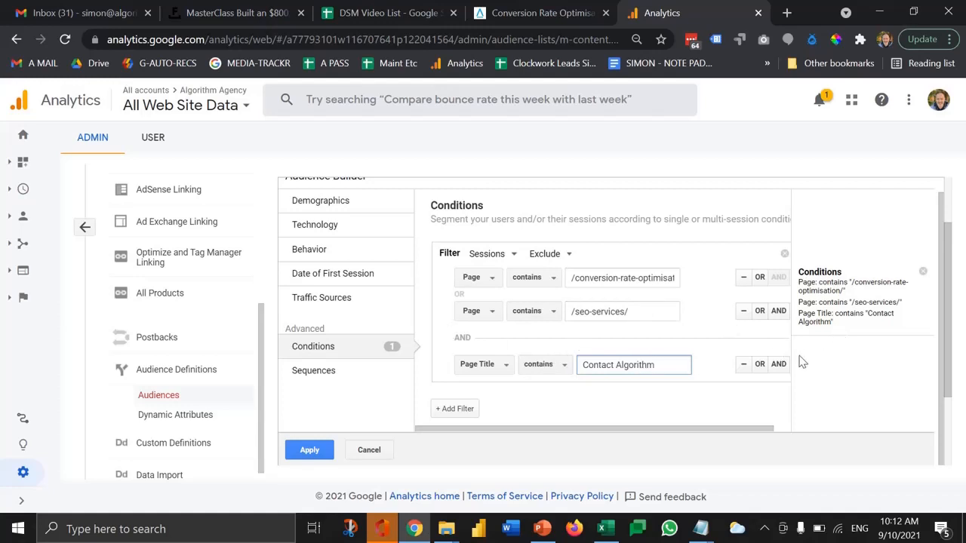
{"action": "mouse_move", "coordinate": [607, 336]}
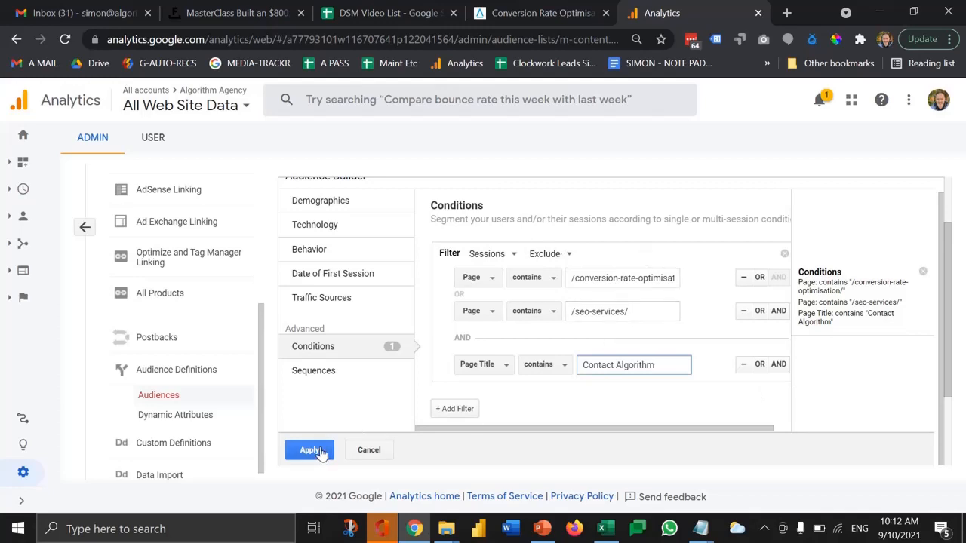
Apply the conditions (361 users) and set membership duration to 540 days
{"action": "left_click", "coordinate": [311, 450]}
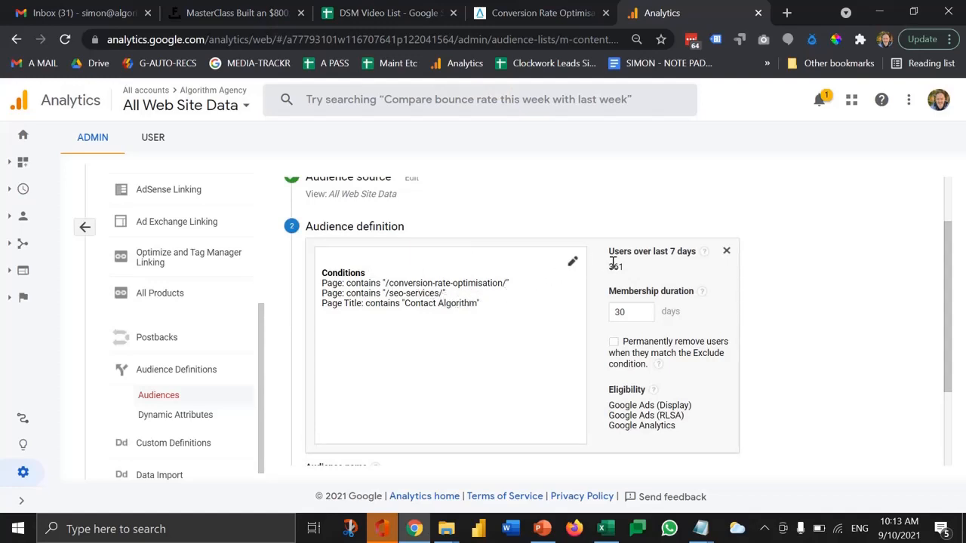
{"action": "double_click", "coordinate": [616, 266]}
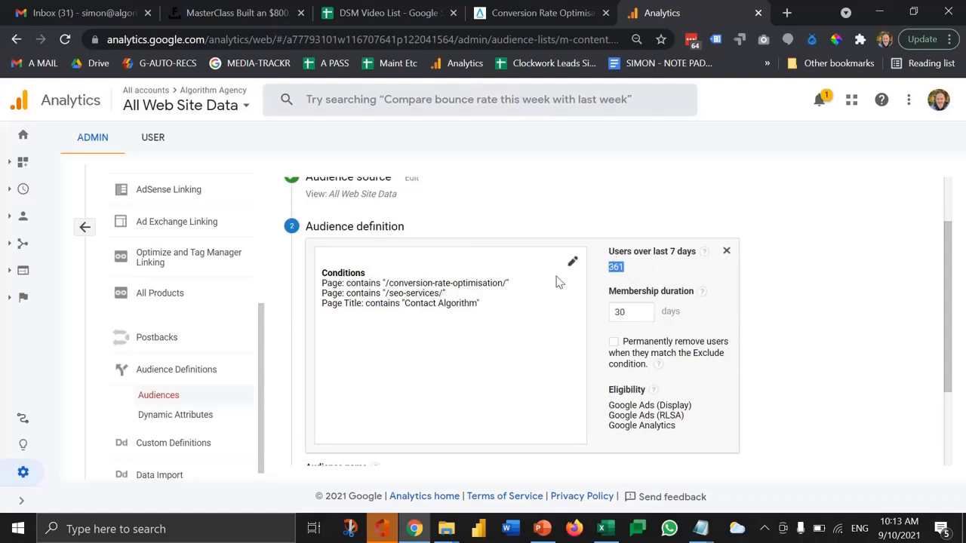
{"action": "mouse_move", "coordinate": [696, 250]}
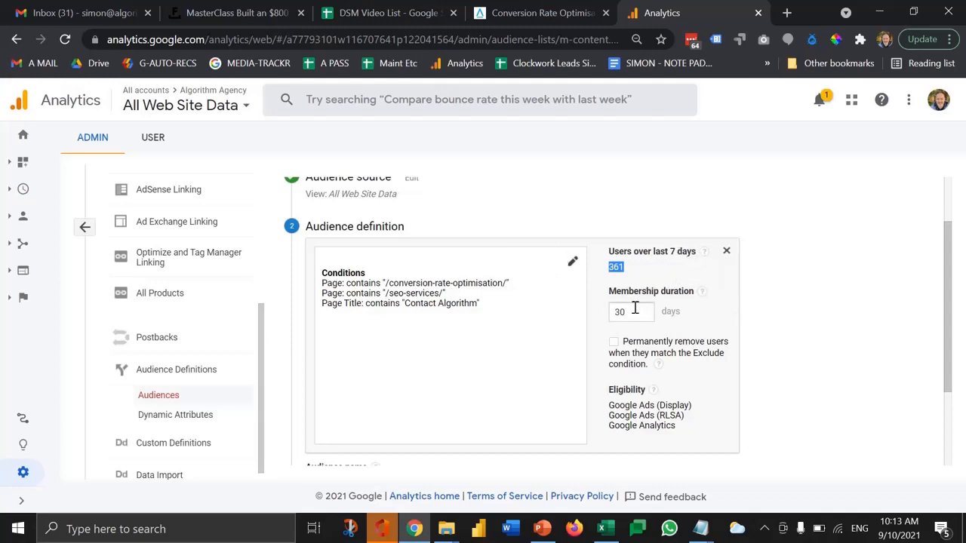
{"action": "mouse_move", "coordinate": [702, 291]}
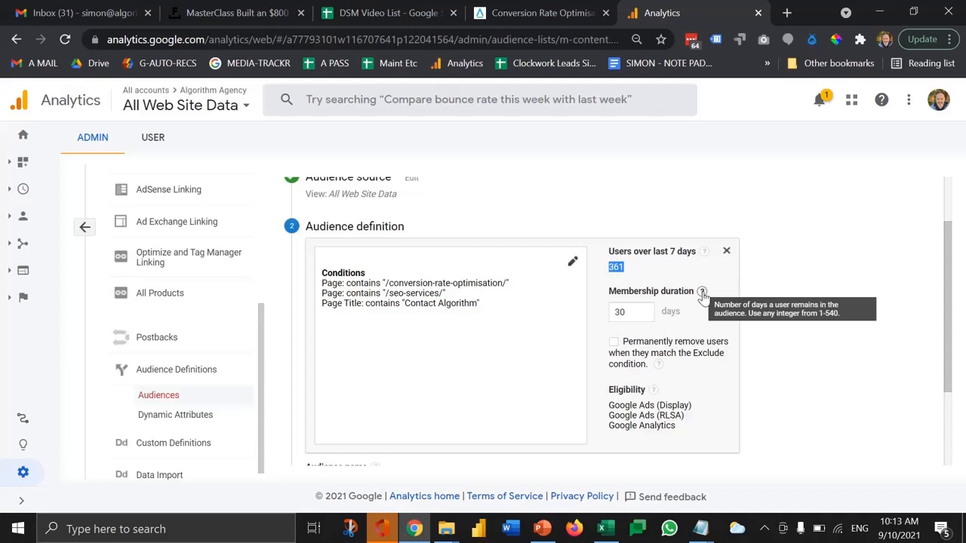
{"action": "left_click", "coordinate": [631, 311]}
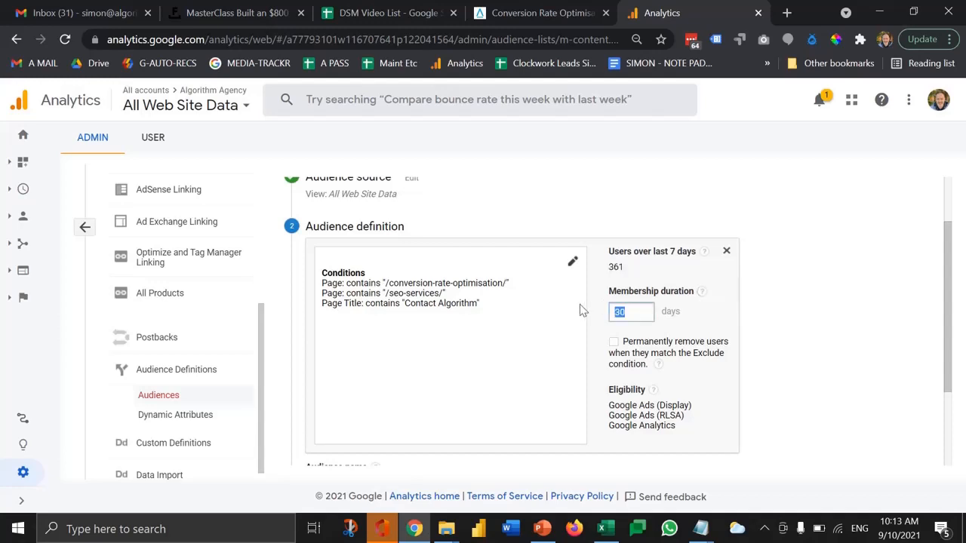
{"action": "type", "text": "540"}
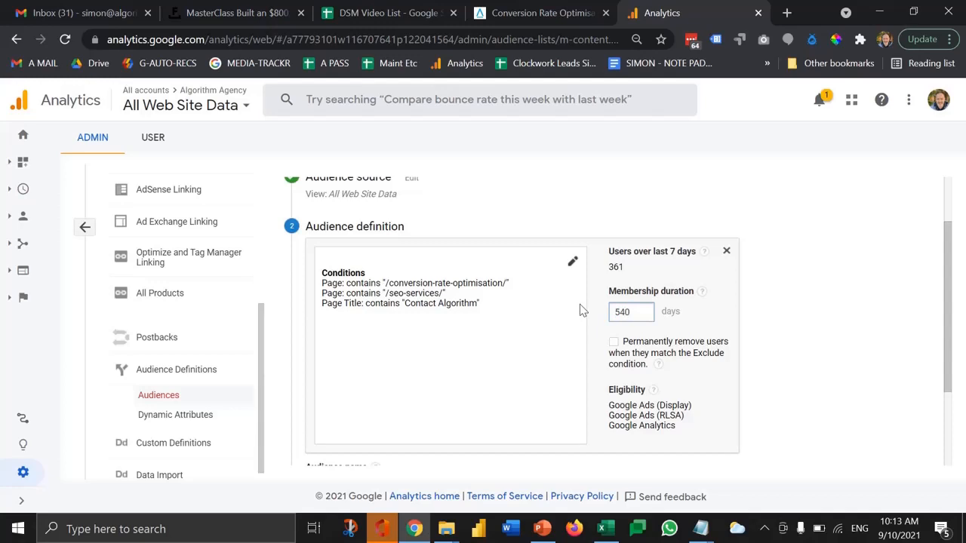
Name the audience 'Visited SEO or CRO not Contact' and continue to destinations
{"action": "scroll", "scroll_direction": "down", "scroll_amount": 3}
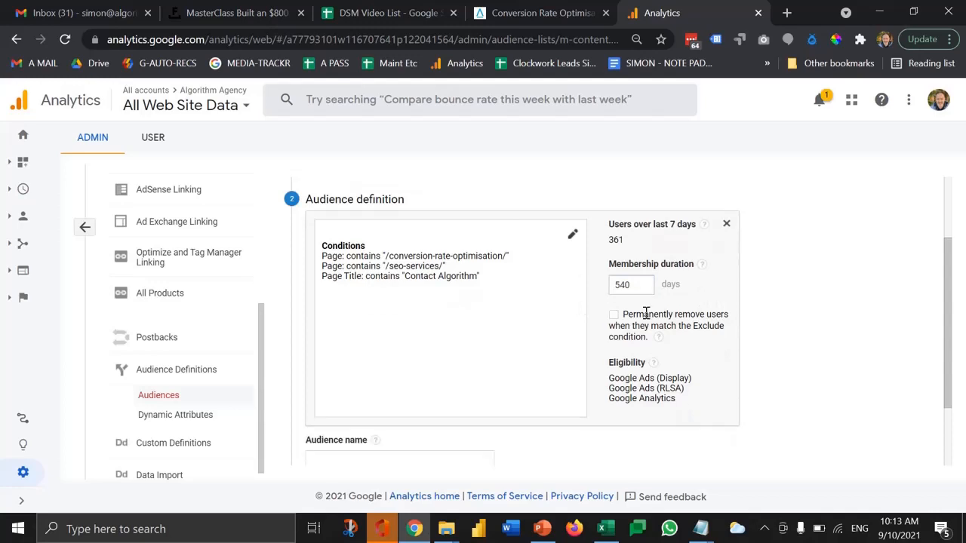
{"action": "scroll", "scroll_direction": "down", "scroll_amount": 3}
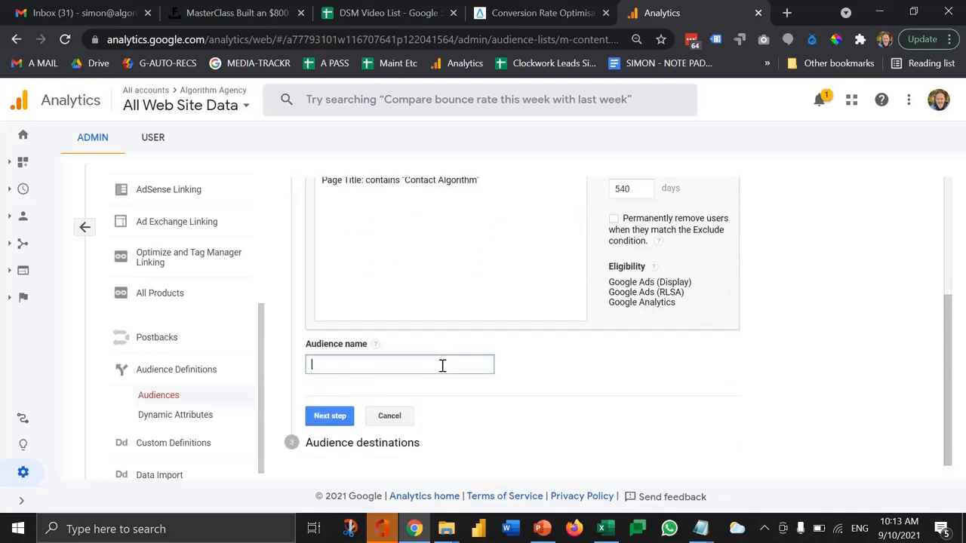
{"action": "type", "text": "Visited"}
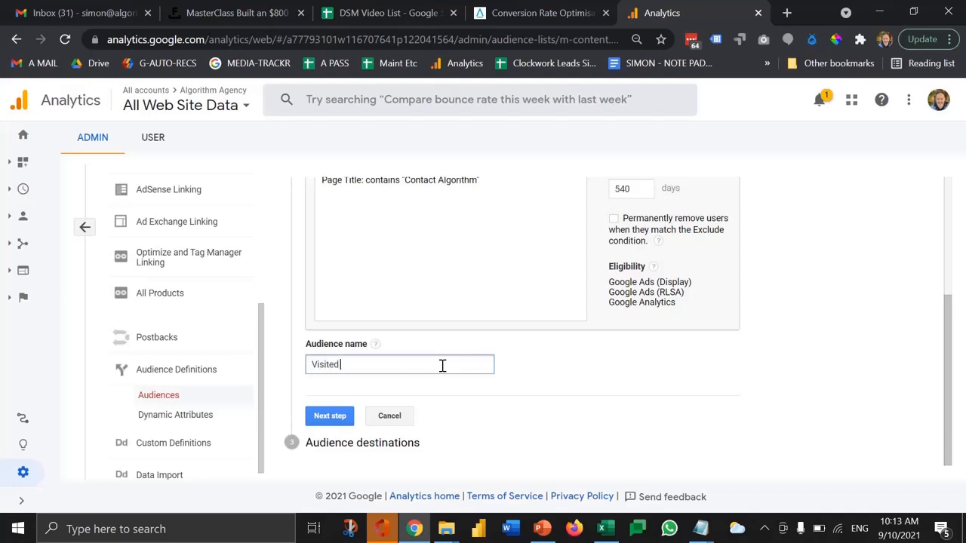
{"action": "type", "text": "SEO o"}
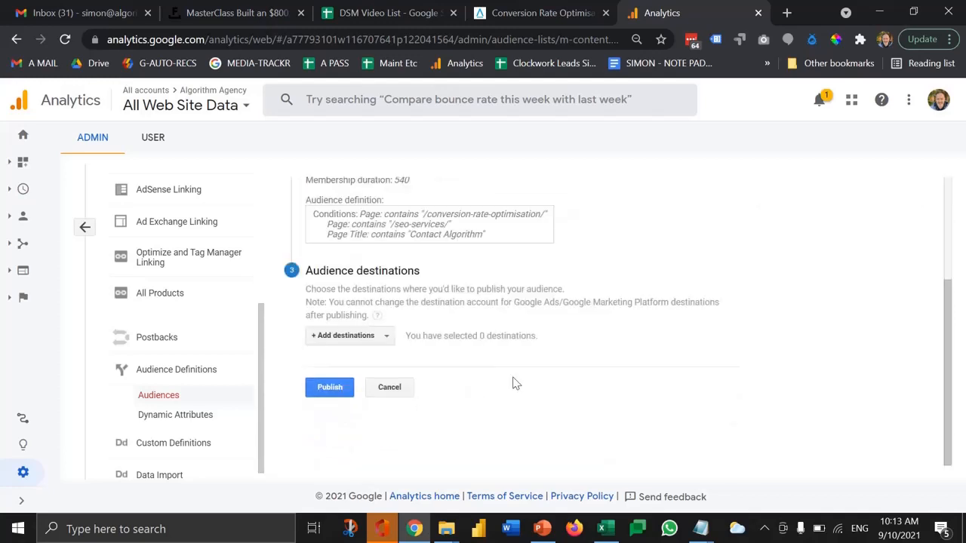
{"action": "mouse_move", "coordinate": [362, 329]}
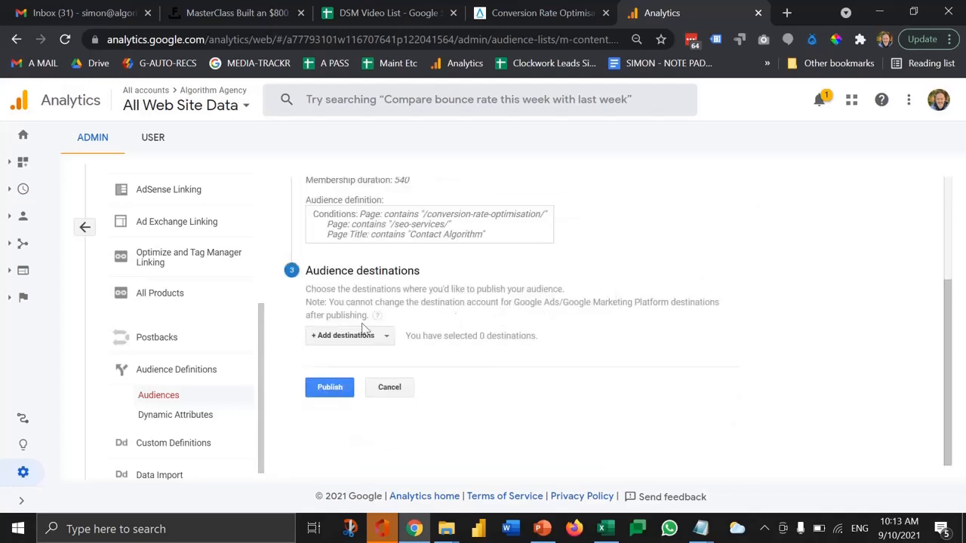
Add the Algorithm Agency Google Ads account as destination and publish the audience
{"action": "left_click", "coordinate": [343, 335]}
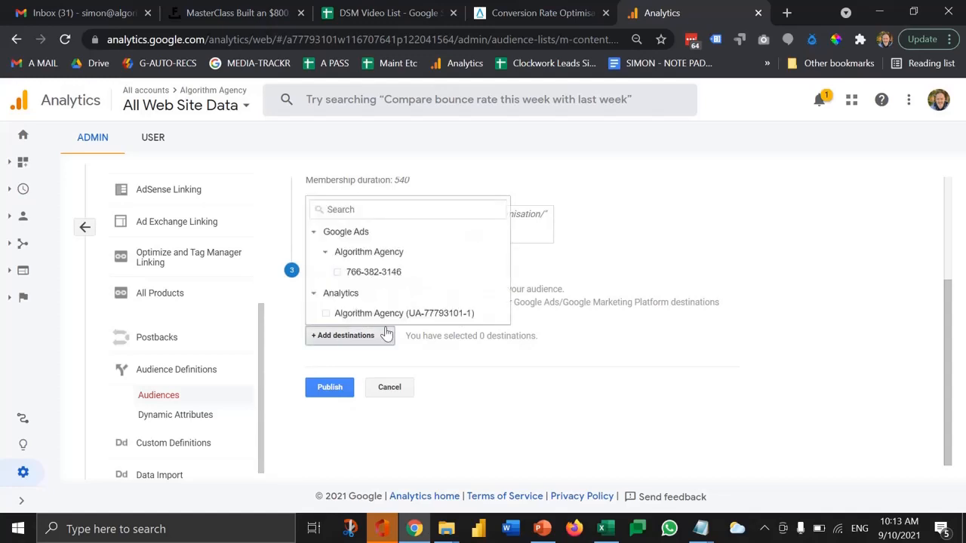
{"action": "mouse_move", "coordinate": [420, 334]}
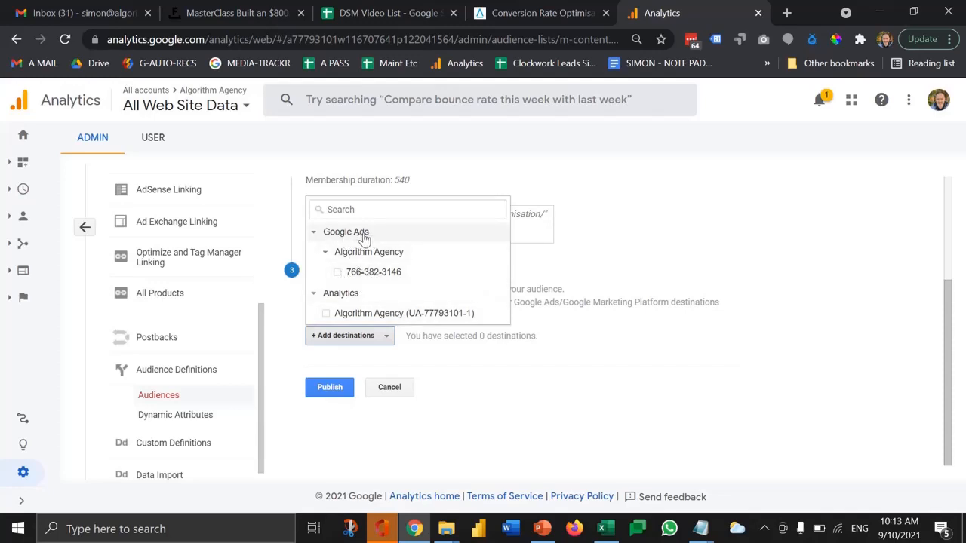
{"action": "left_click", "coordinate": [338, 272]}
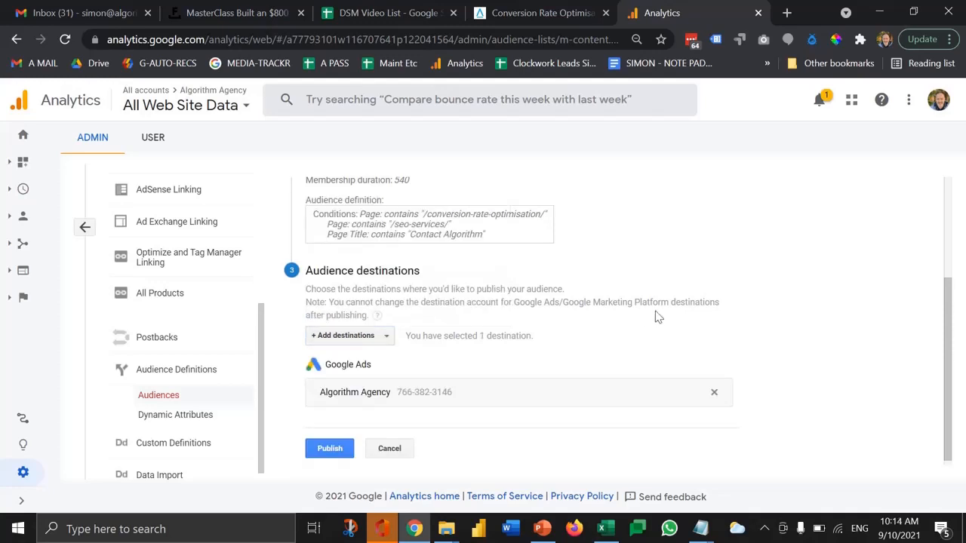
{"action": "mouse_move", "coordinate": [381, 329]}
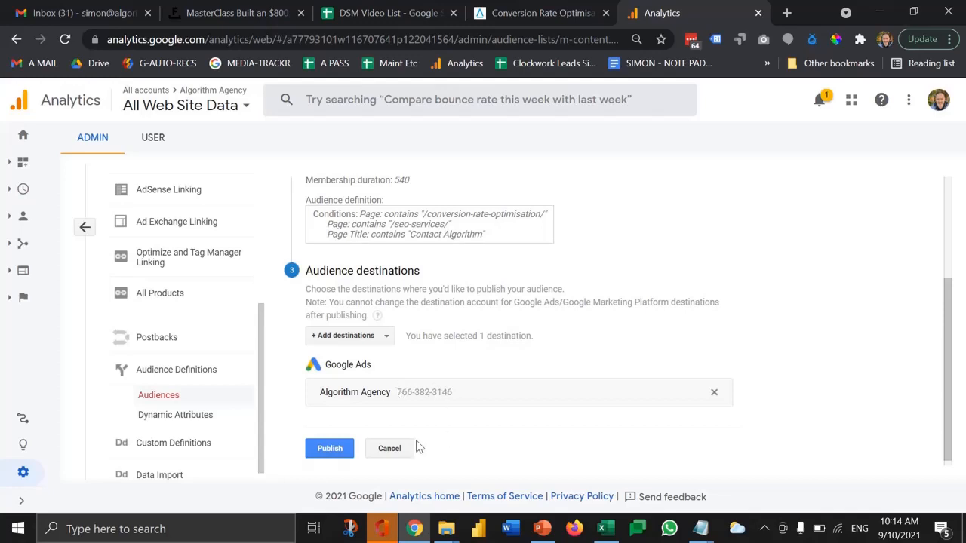
{"action": "left_click", "coordinate": [329, 449]}
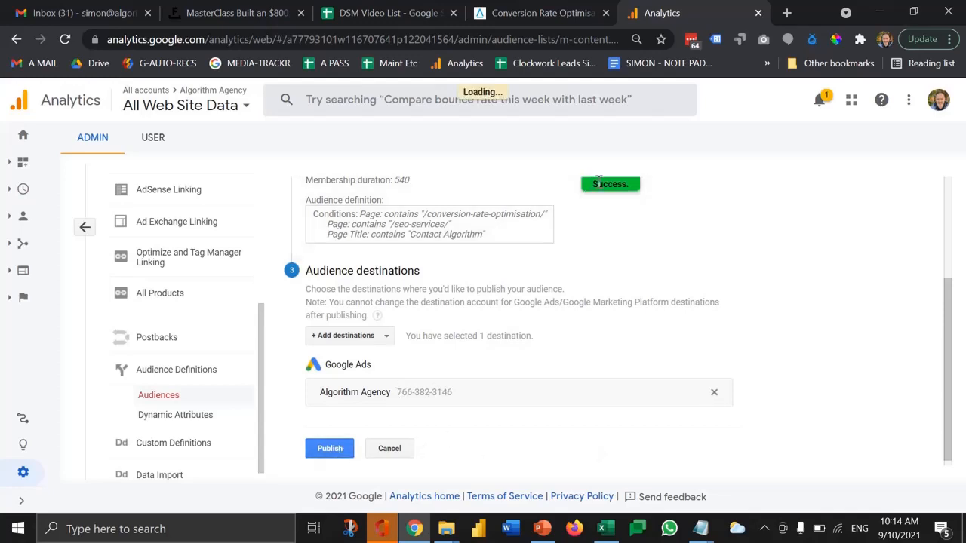
{"action": "left_click", "coordinate": [329, 448]}
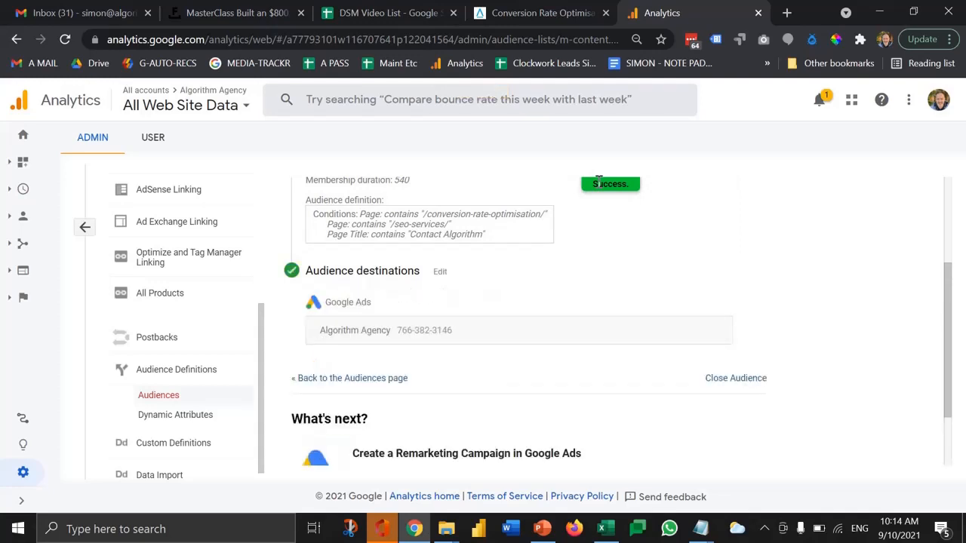
{"action": "scroll", "scroll_direction": "down", "scroll_amount": 3}
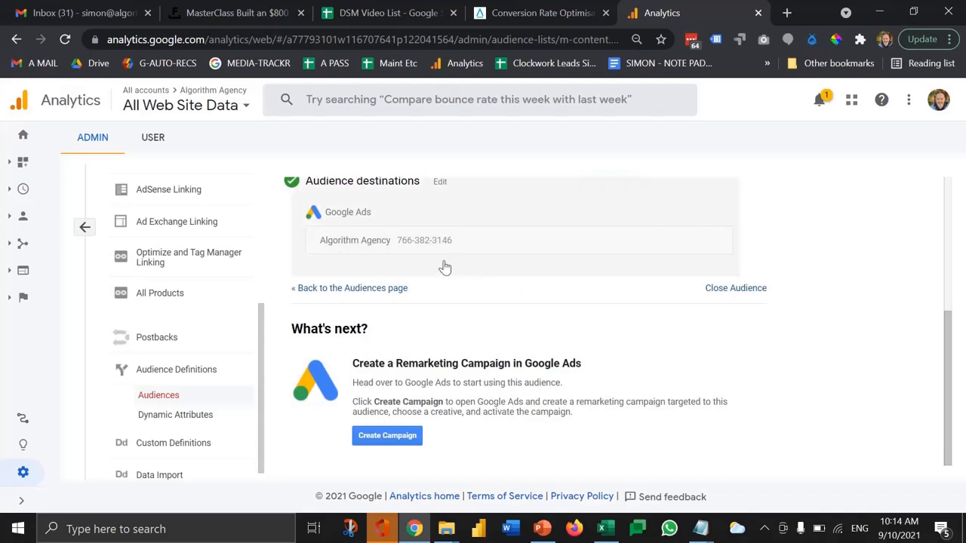
{"action": "mouse_move", "coordinate": [375, 254]}
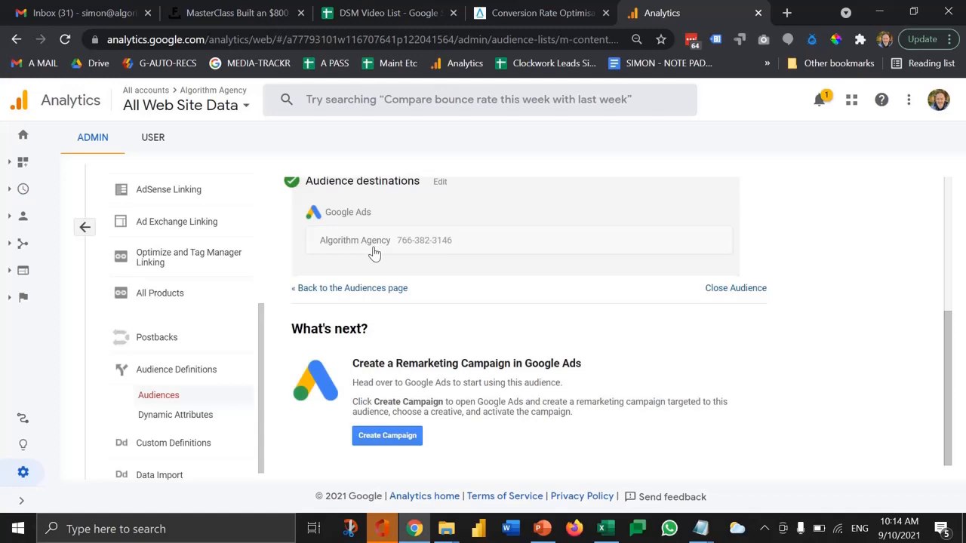
{"action": "mouse_move", "coordinate": [426, 263]}
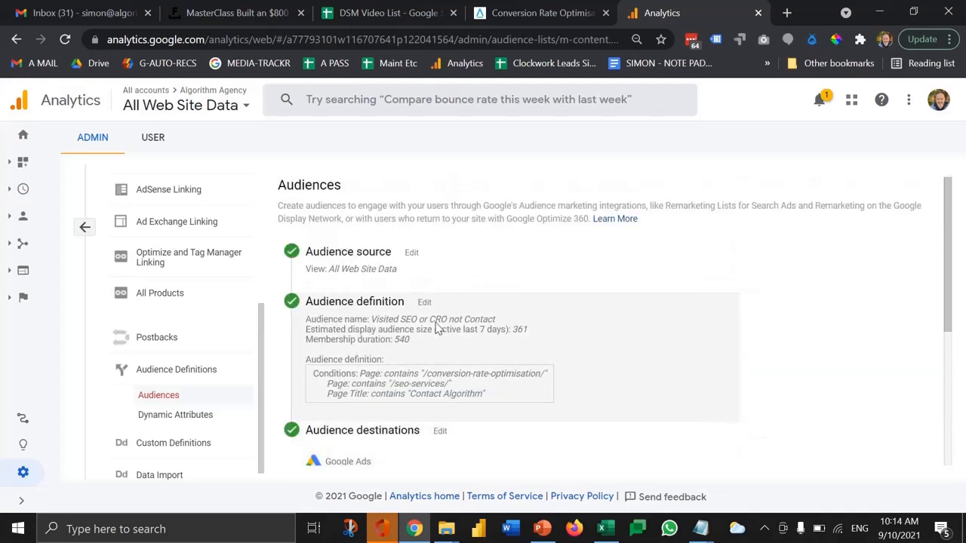
{"action": "mouse_move", "coordinate": [393, 329]}
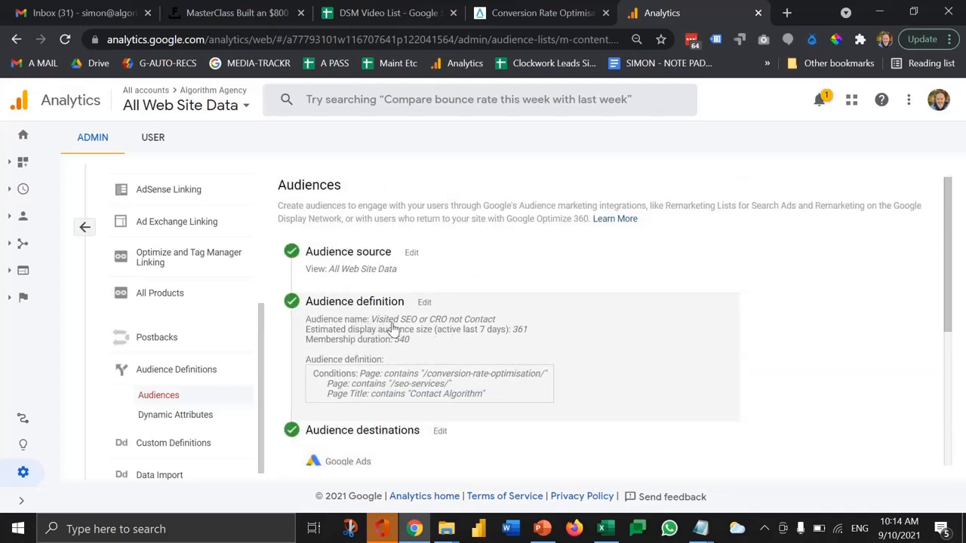
{"action": "mouse_move", "coordinate": [441, 331]}
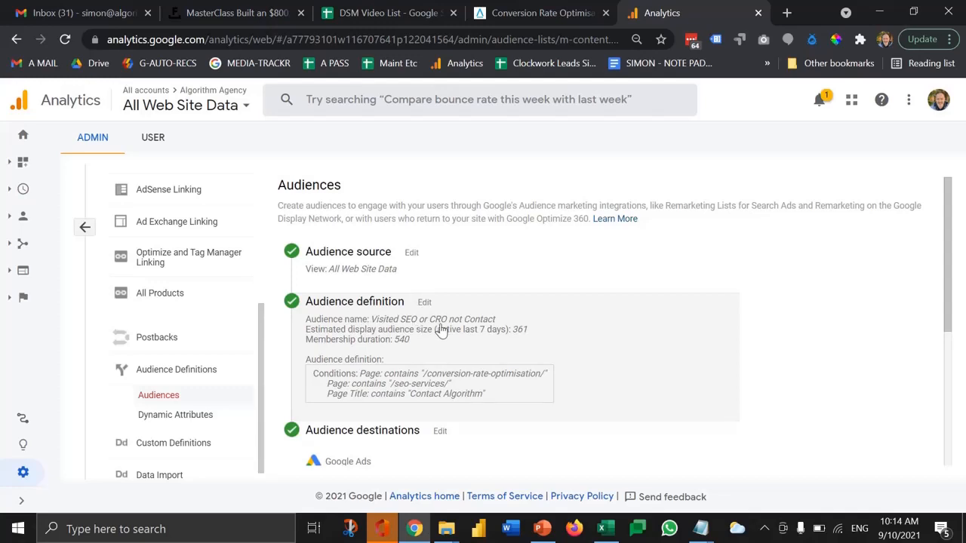
{"action": "mouse_move", "coordinate": [495, 339]}
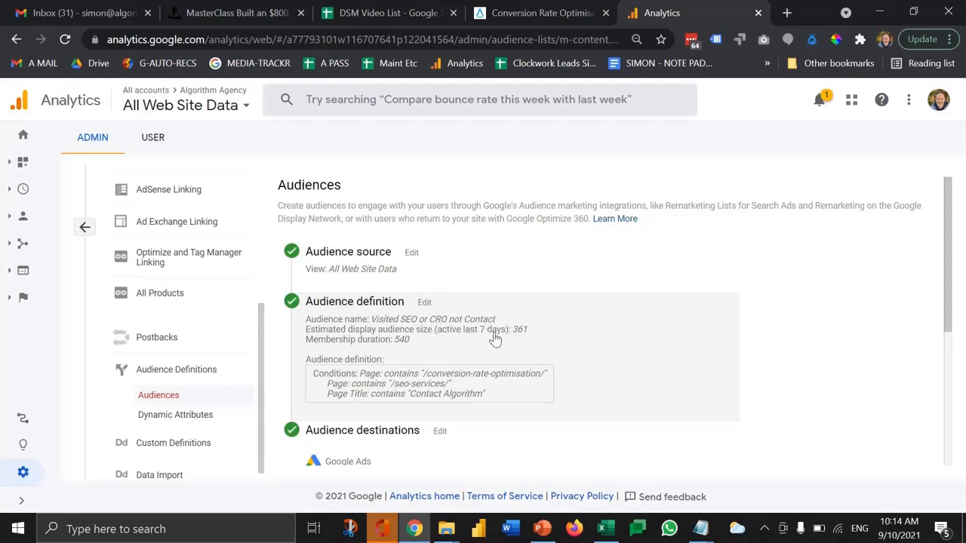
{"action": "mouse_move", "coordinate": [317, 181]}
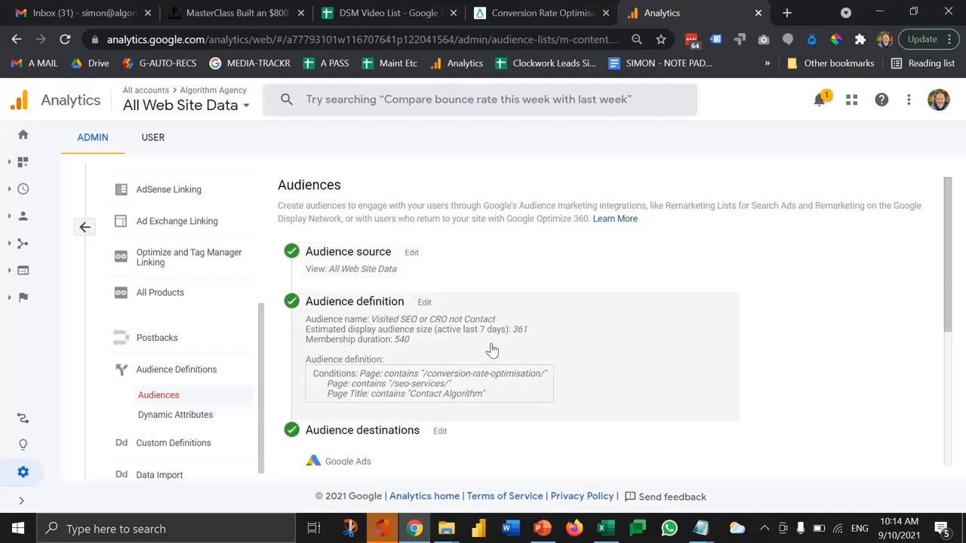
{"action": "scroll", "scroll_direction": "down", "scroll_amount": 3}
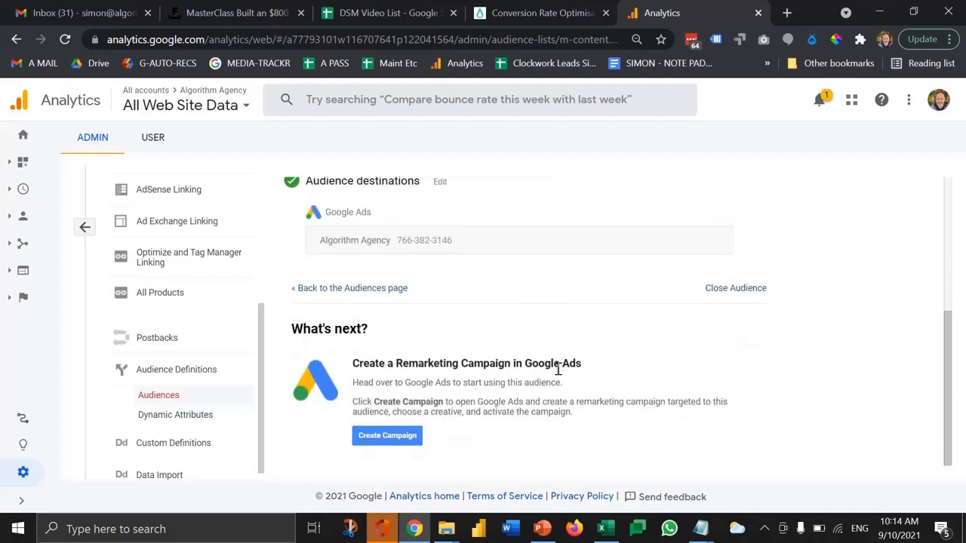
{"action": "mouse_move", "coordinate": [486, 323]}
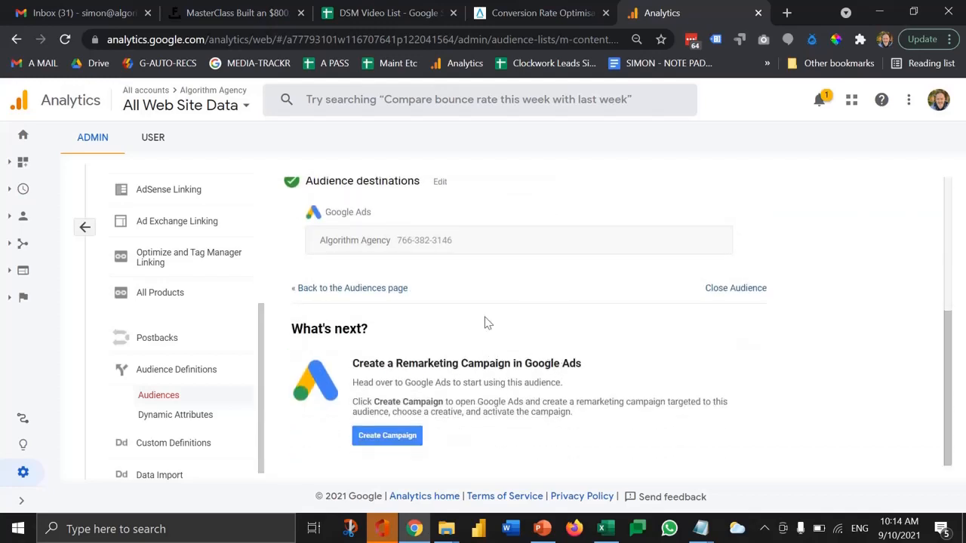